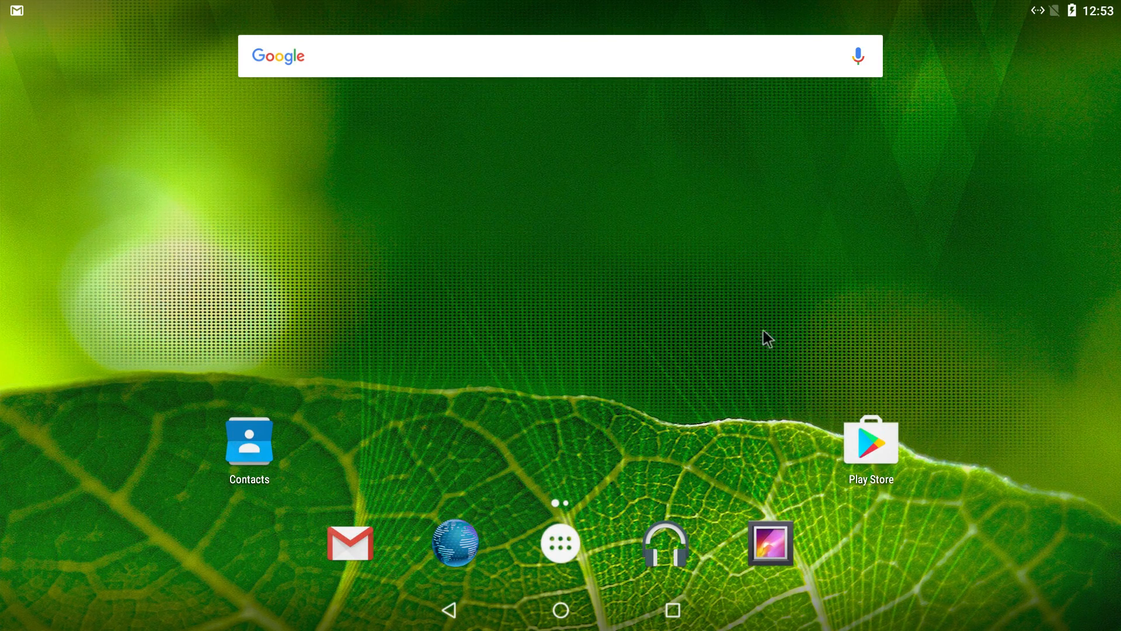
pyautogui.moveTo(778, 285)
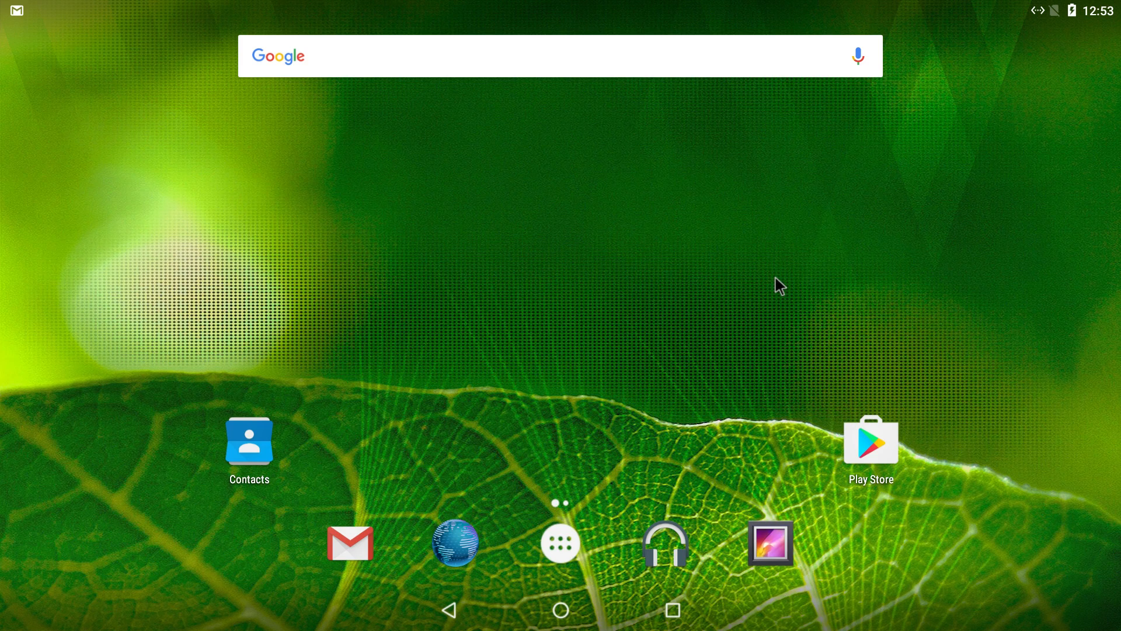
pyautogui.moveTo(449, 462)
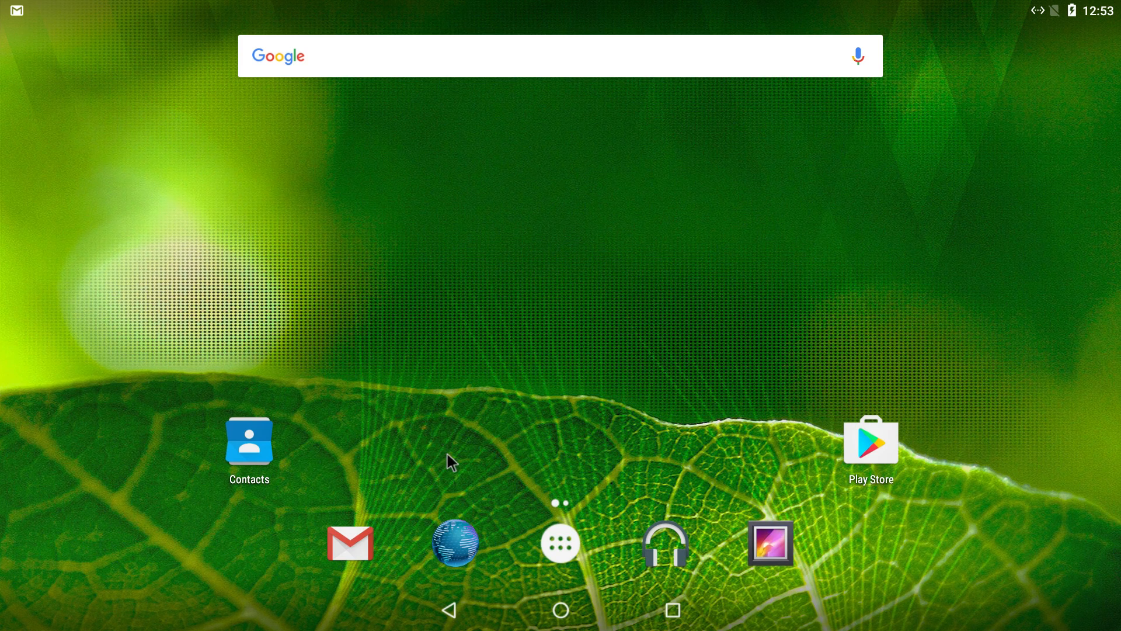
pyautogui.moveTo(579, 548)
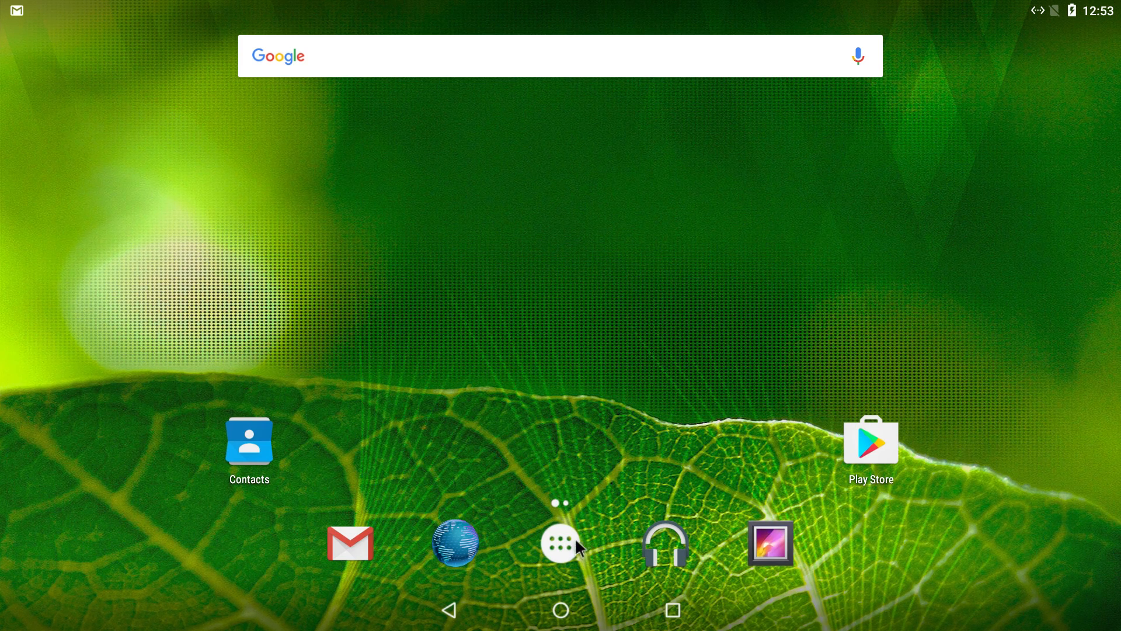
pyautogui.moveTo(572, 554)
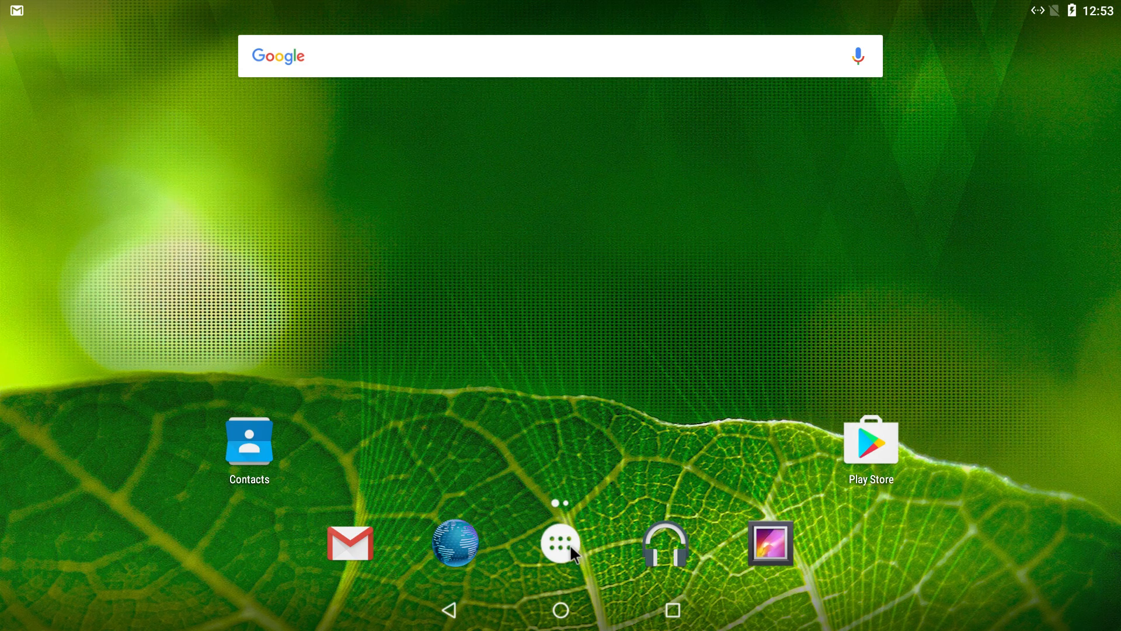
pyautogui.moveTo(568, 555)
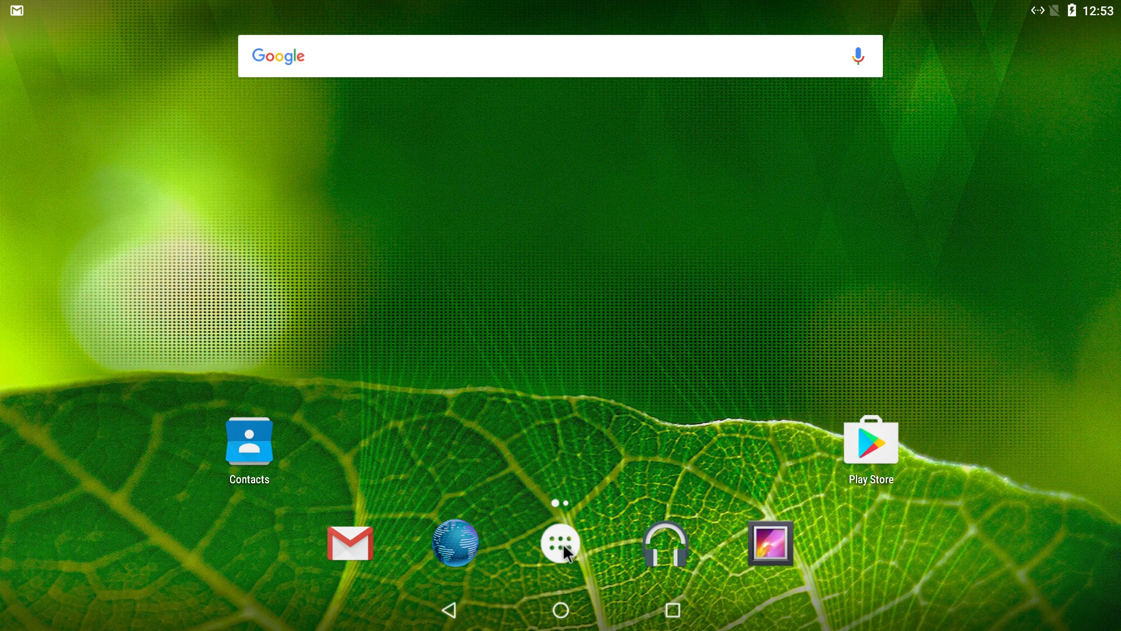
# Step: View the tablet's system information from the app list, then return to the home screen
pyautogui.click(561, 543)
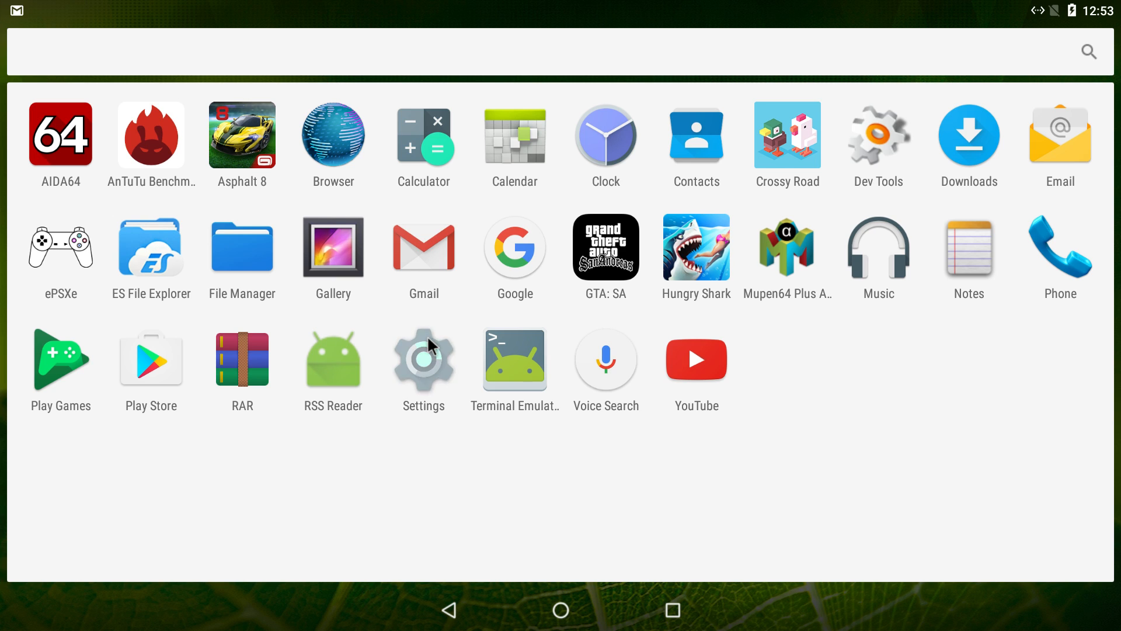
pyautogui.click(423, 360)
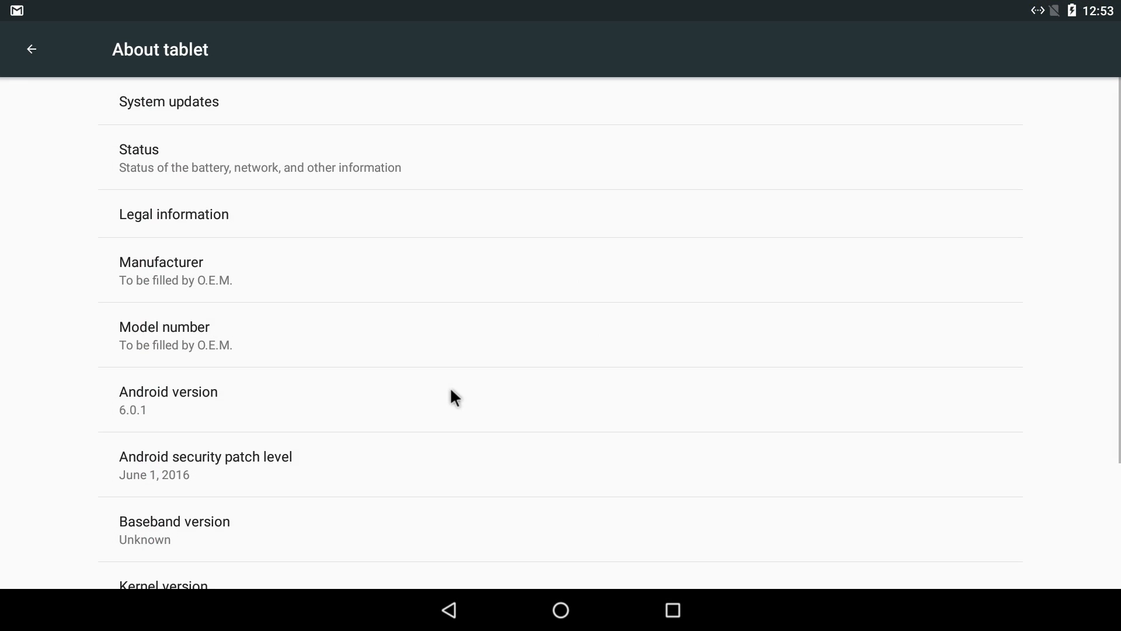
pyautogui.scroll(-3)
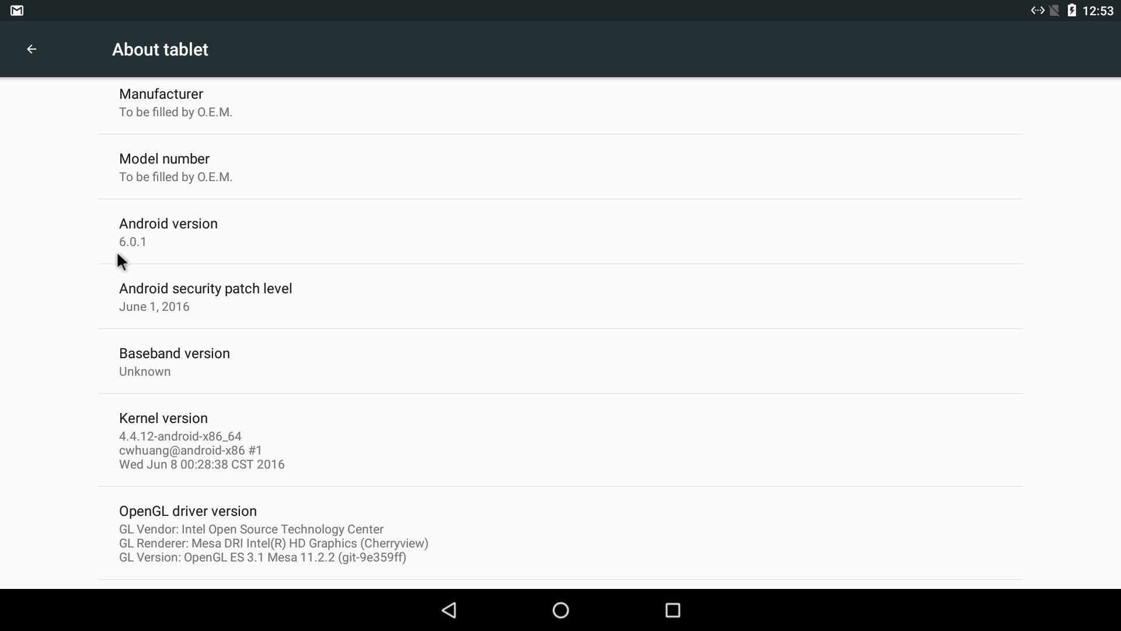
pyautogui.moveTo(158, 262)
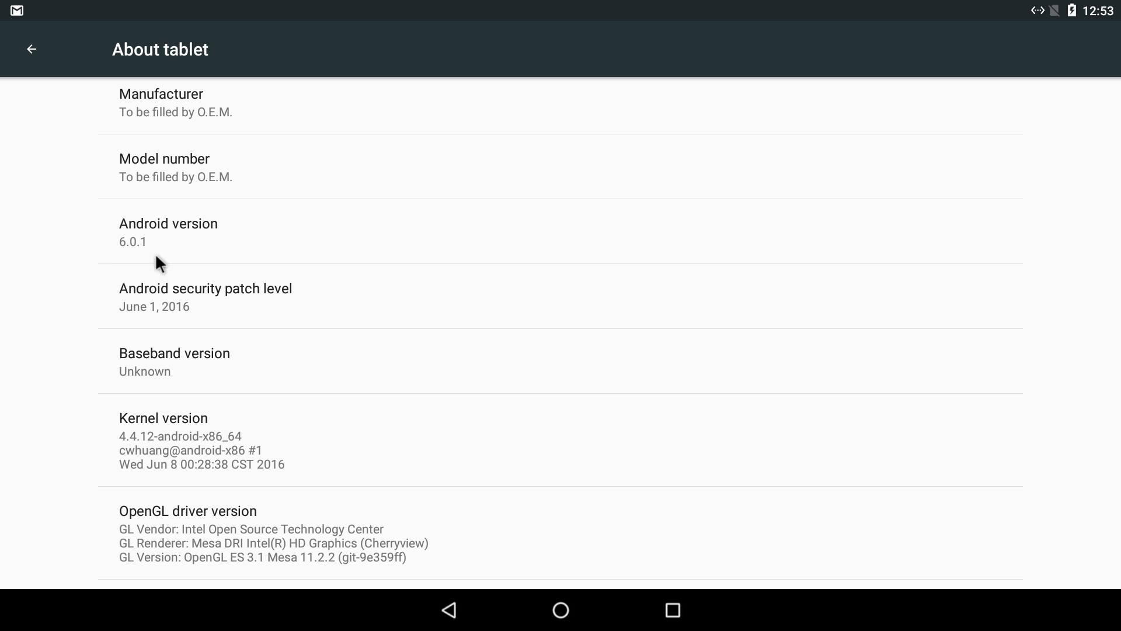
pyautogui.scroll(-3)
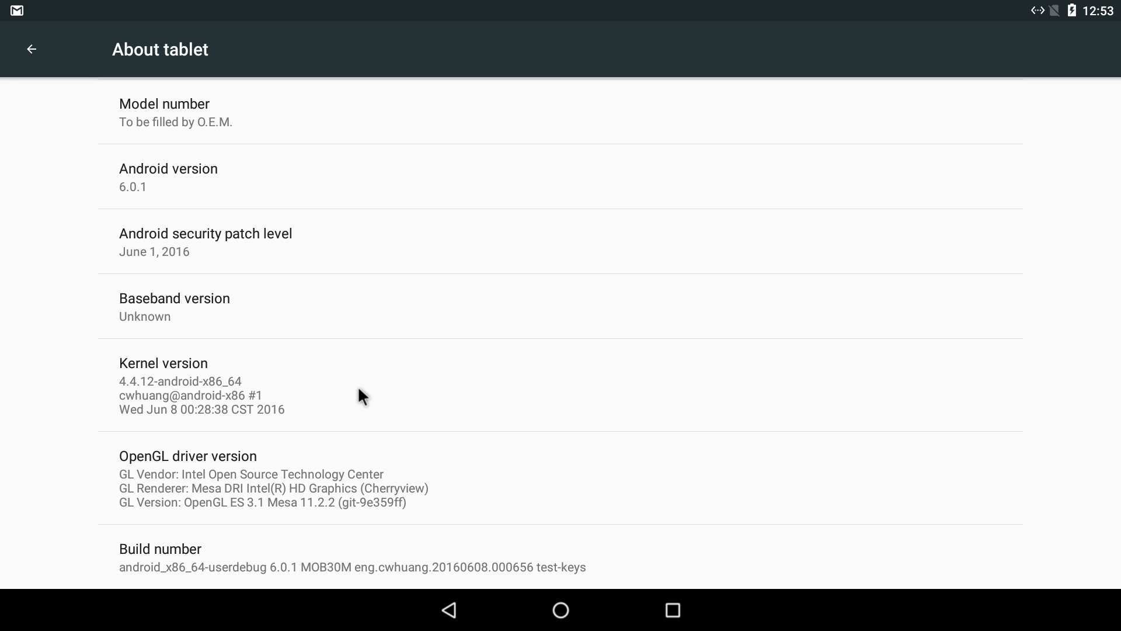
pyautogui.click(559, 609)
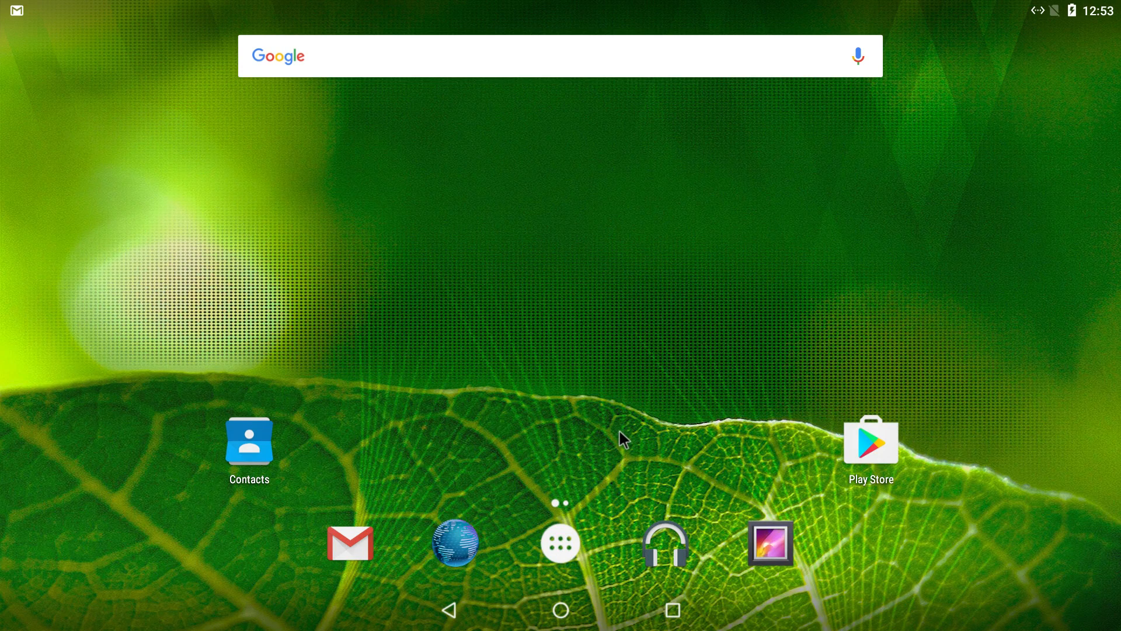
pyautogui.moveTo(611, 441)
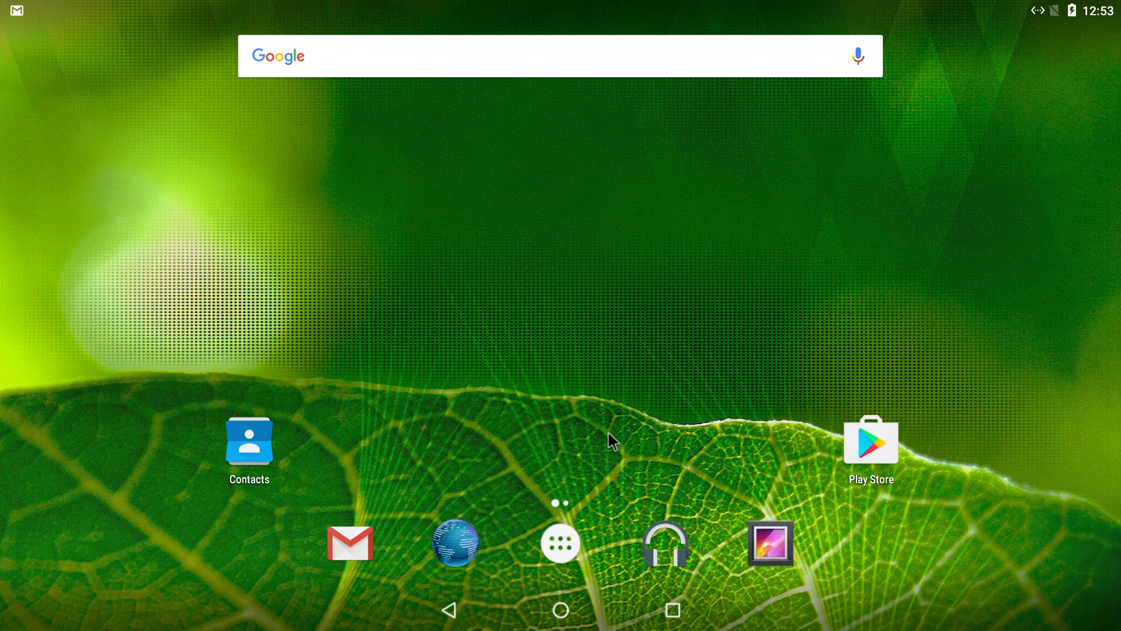
pyautogui.moveTo(1017, 17)
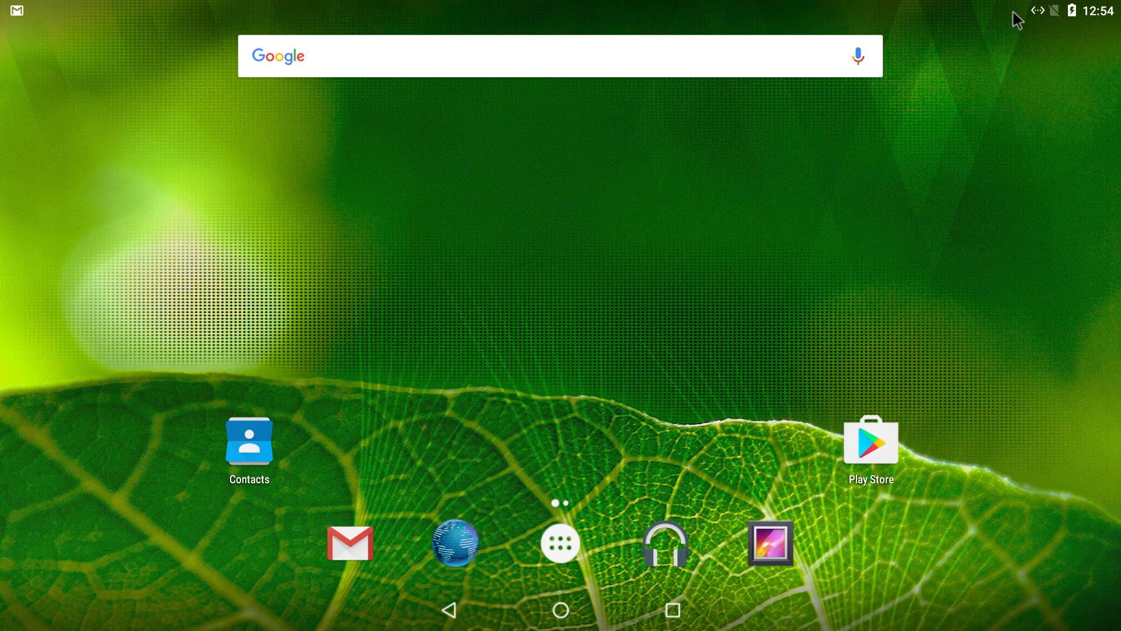
pyautogui.moveTo(477, 438)
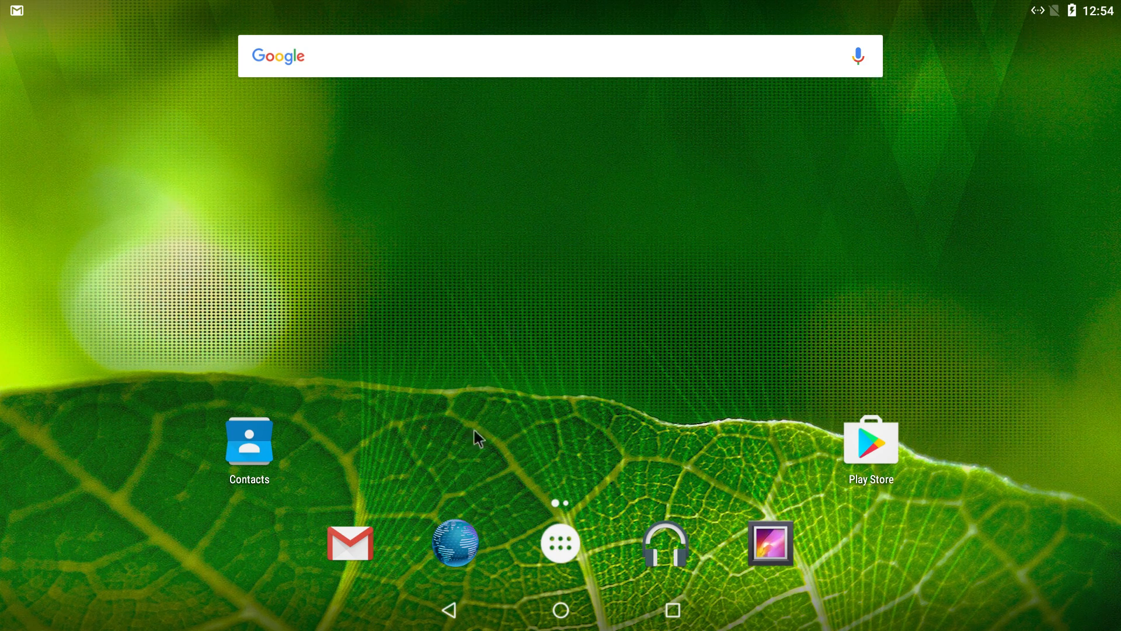
# Step: Launch GTA: SA from the app drawer and dismiss its 'has stopped' crash message
pyautogui.click(561, 542)
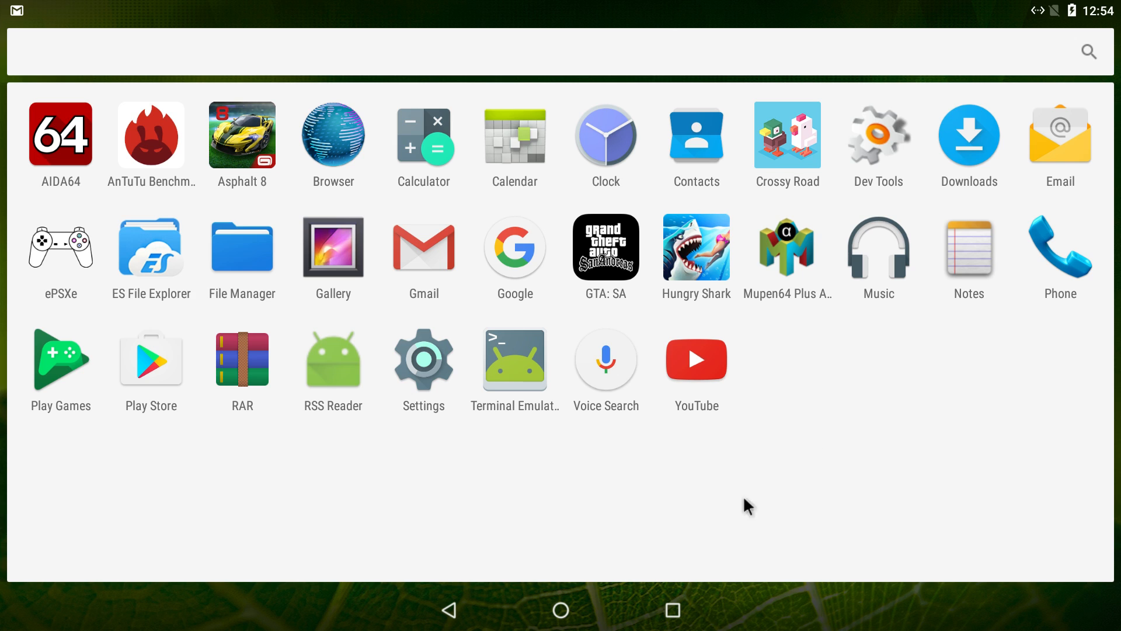
pyautogui.moveTo(435, 505)
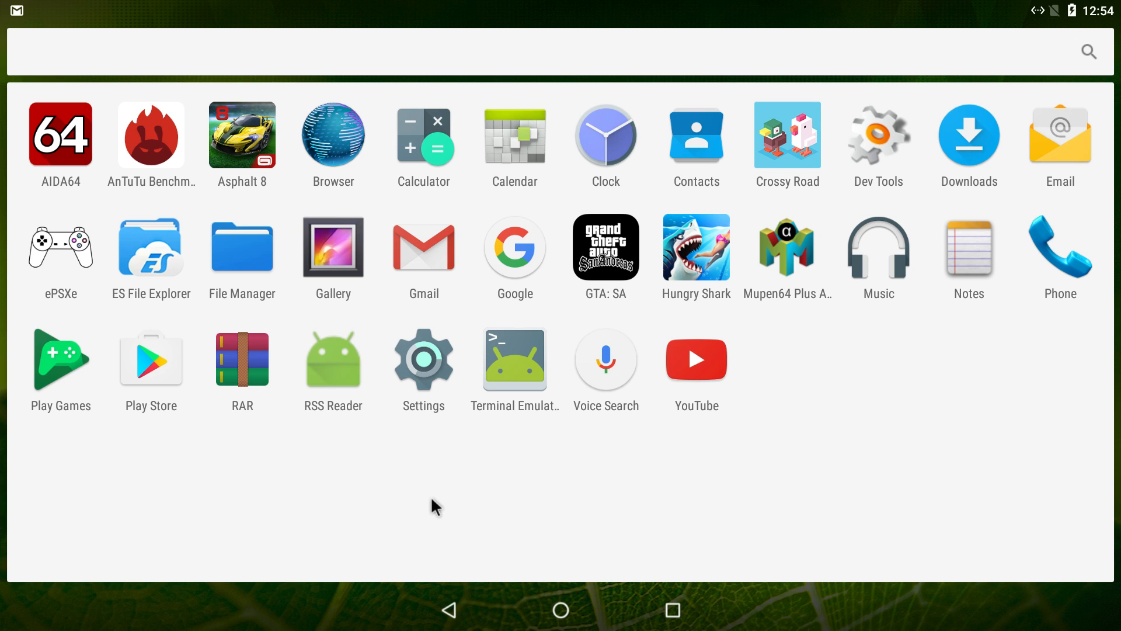
pyautogui.moveTo(604, 279)
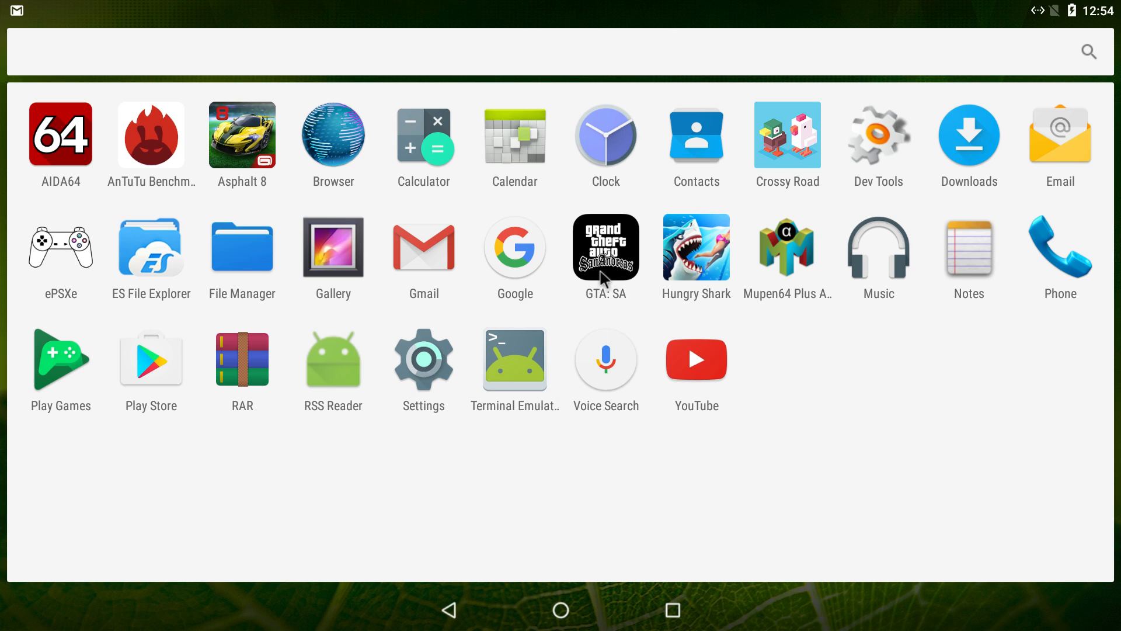
pyautogui.click(604, 247)
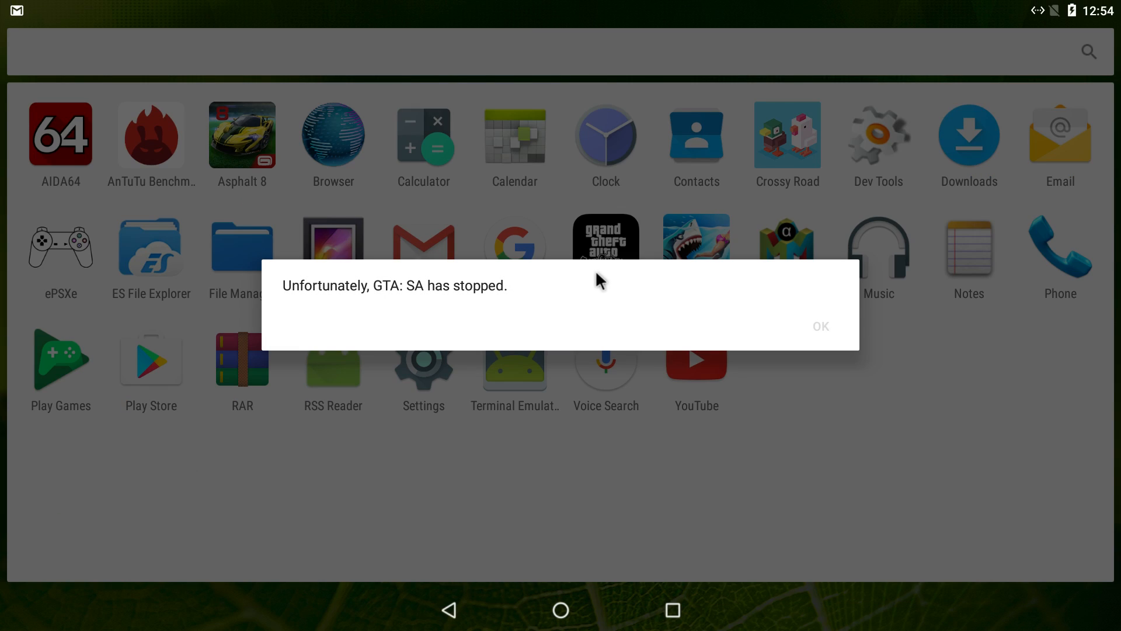
pyautogui.click(820, 326)
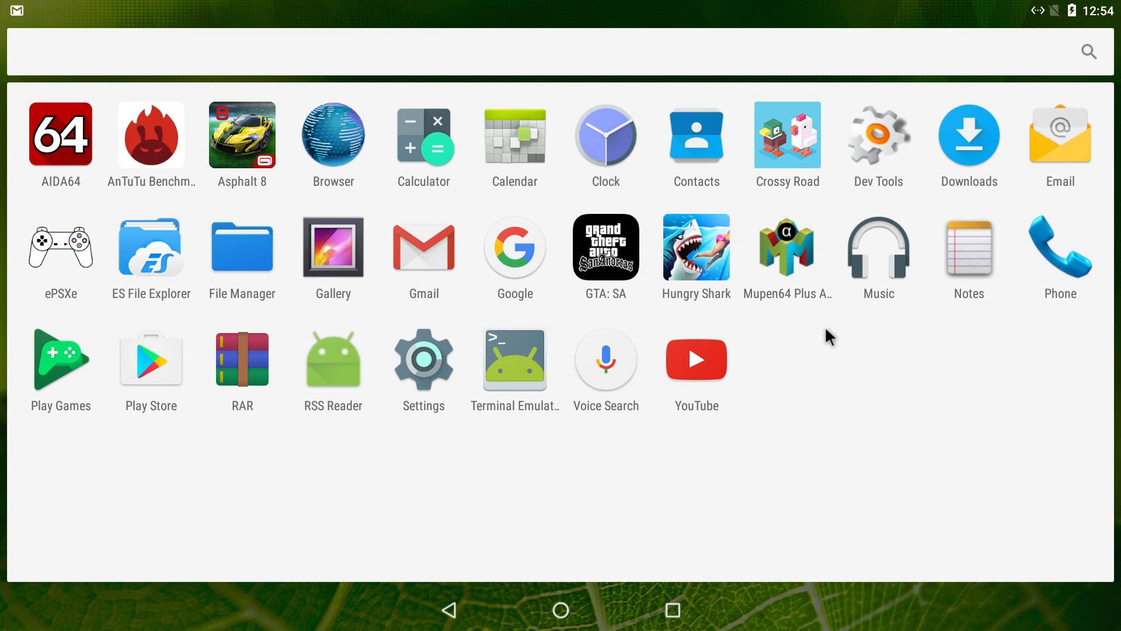
pyautogui.moveTo(225, 129)
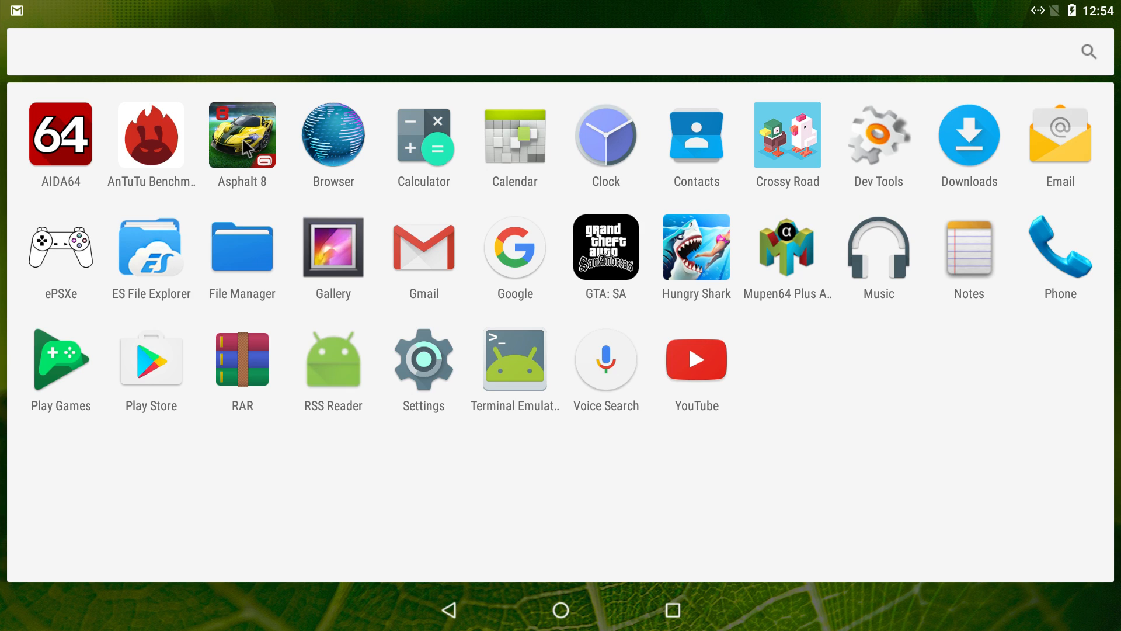
pyautogui.moveTo(421, 9)
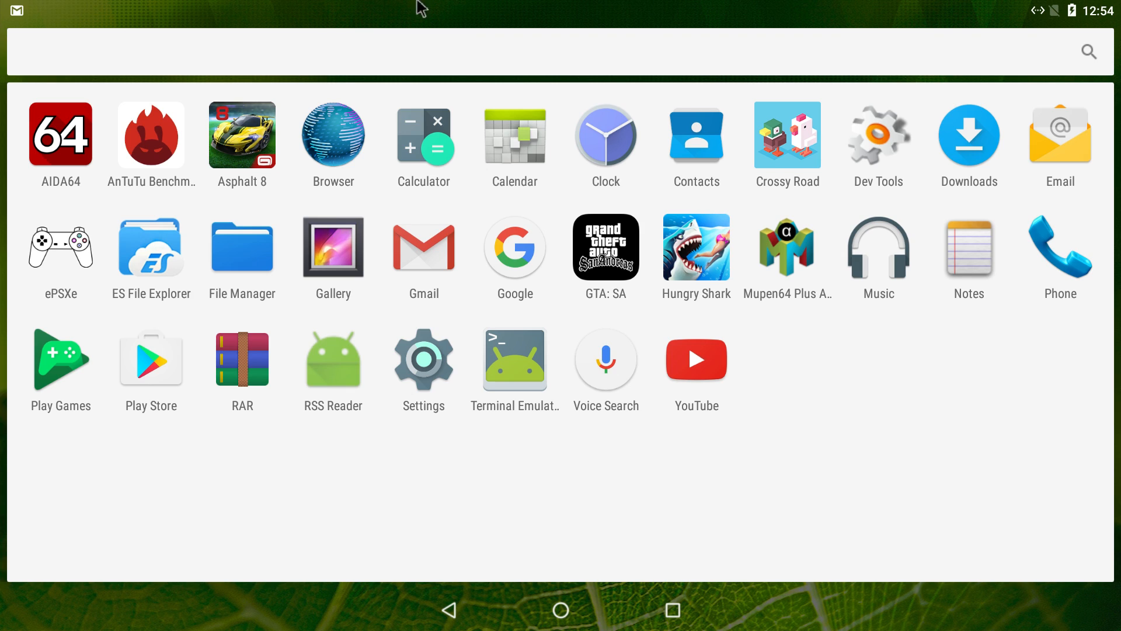
pyautogui.moveTo(377, 69)
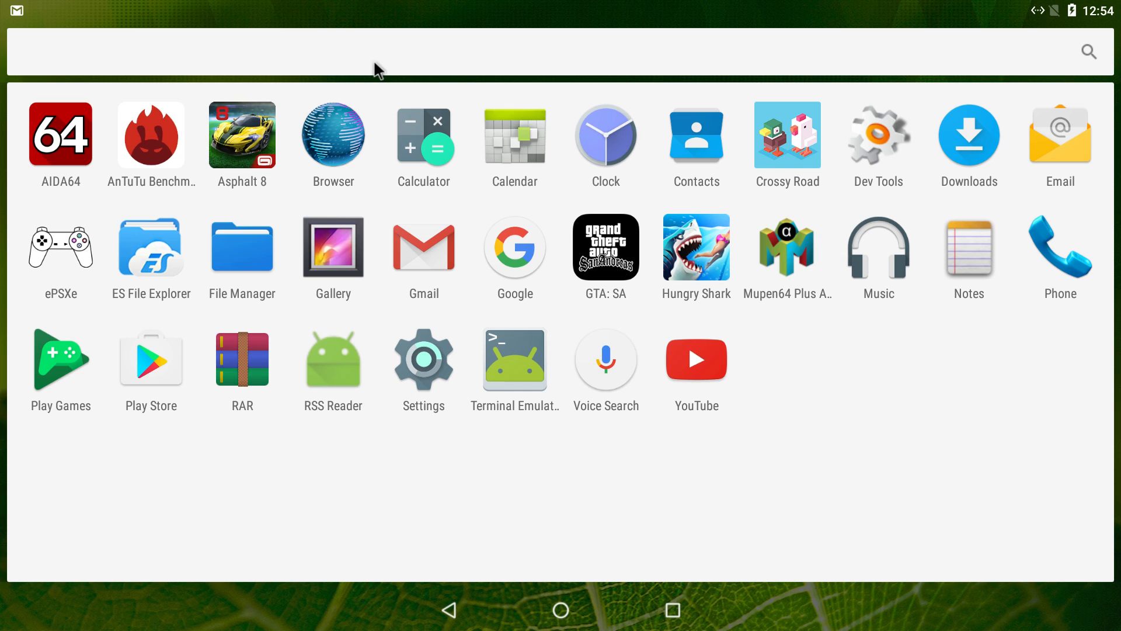
pyautogui.moveTo(251, 159)
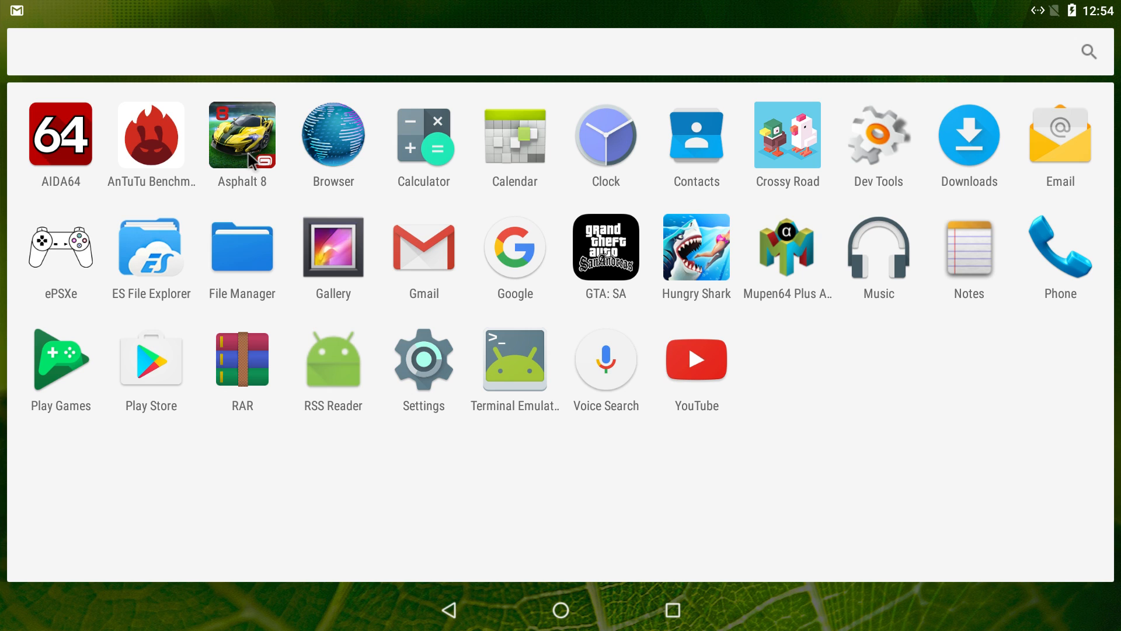
# Step: Launch Asphalt 8, then leave the store back to the app drawer
pyautogui.click(150, 360)
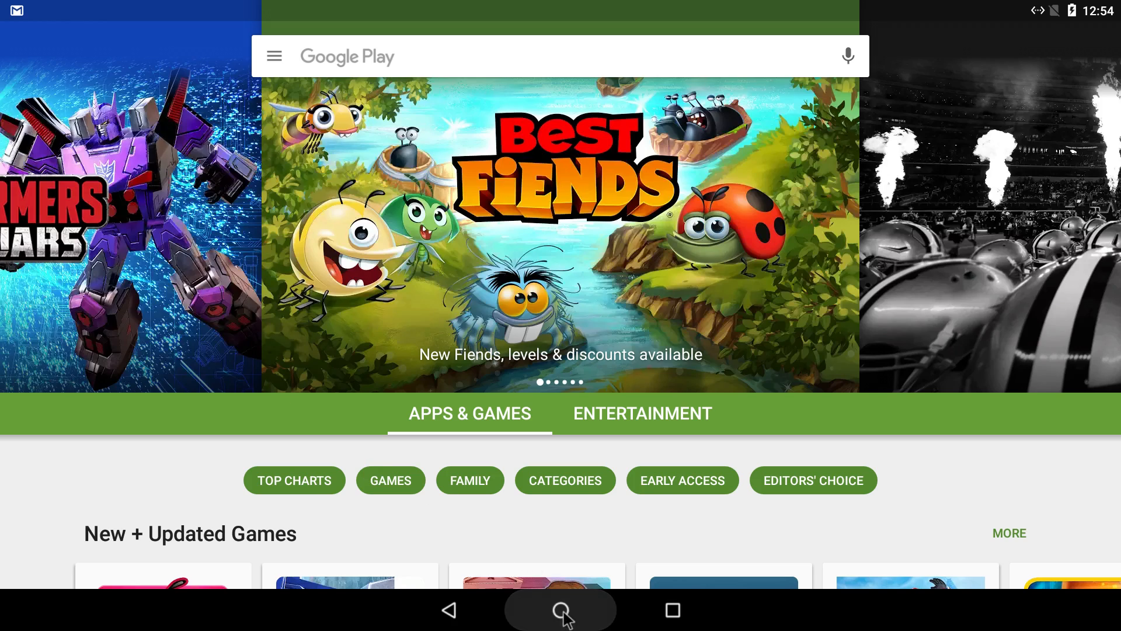
pyautogui.click(560, 609)
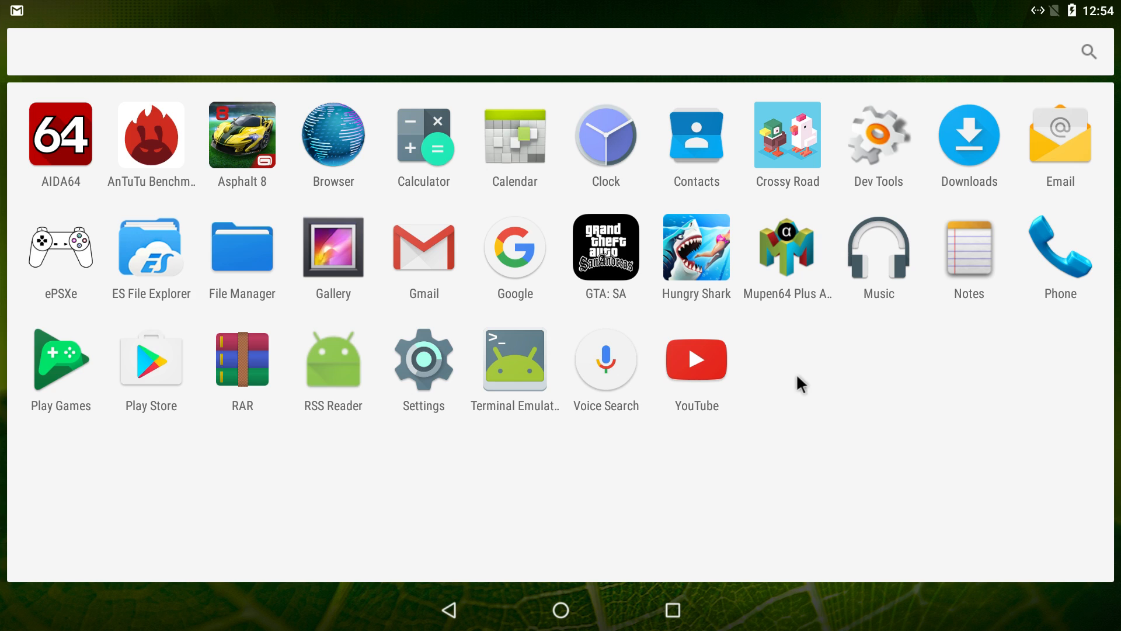
pyautogui.moveTo(795, 152)
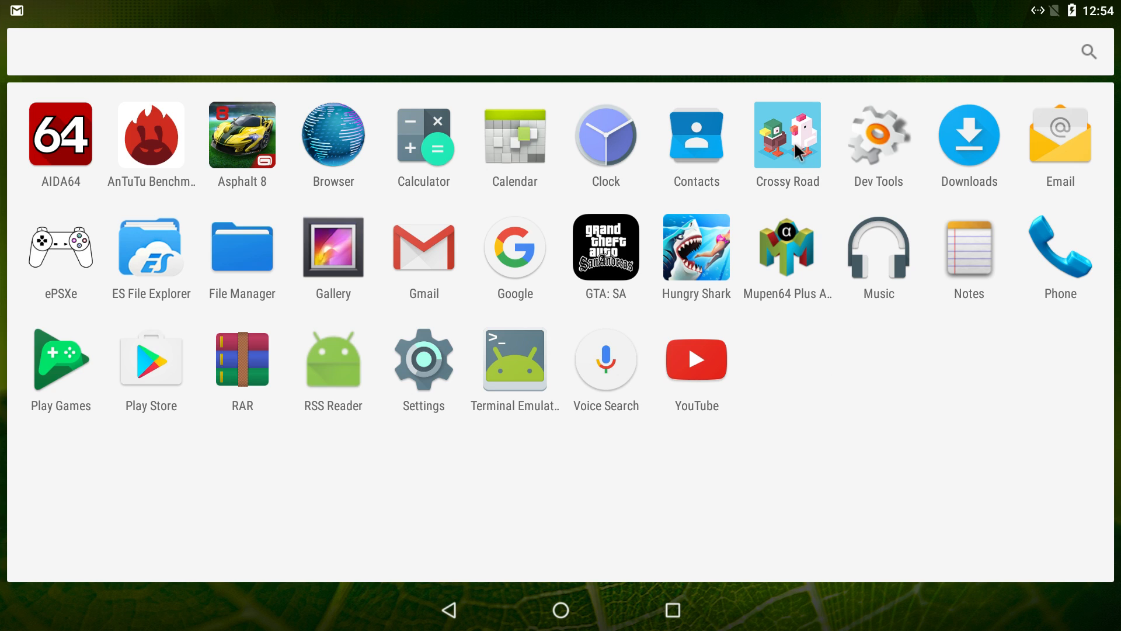
pyautogui.moveTo(696, 278)
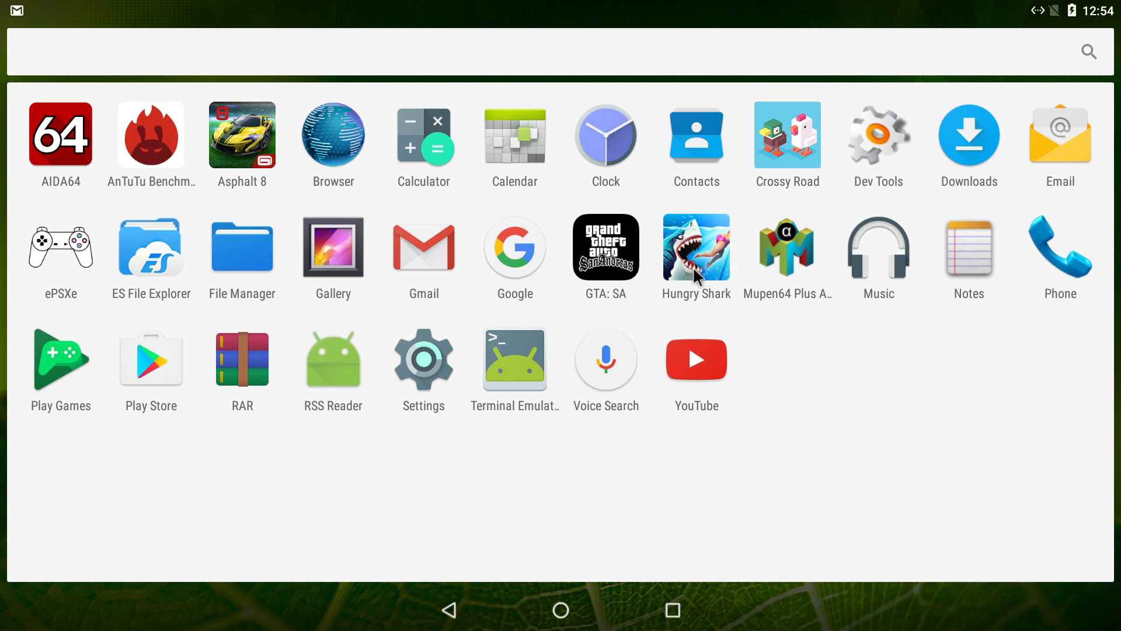
pyautogui.moveTo(700, 279)
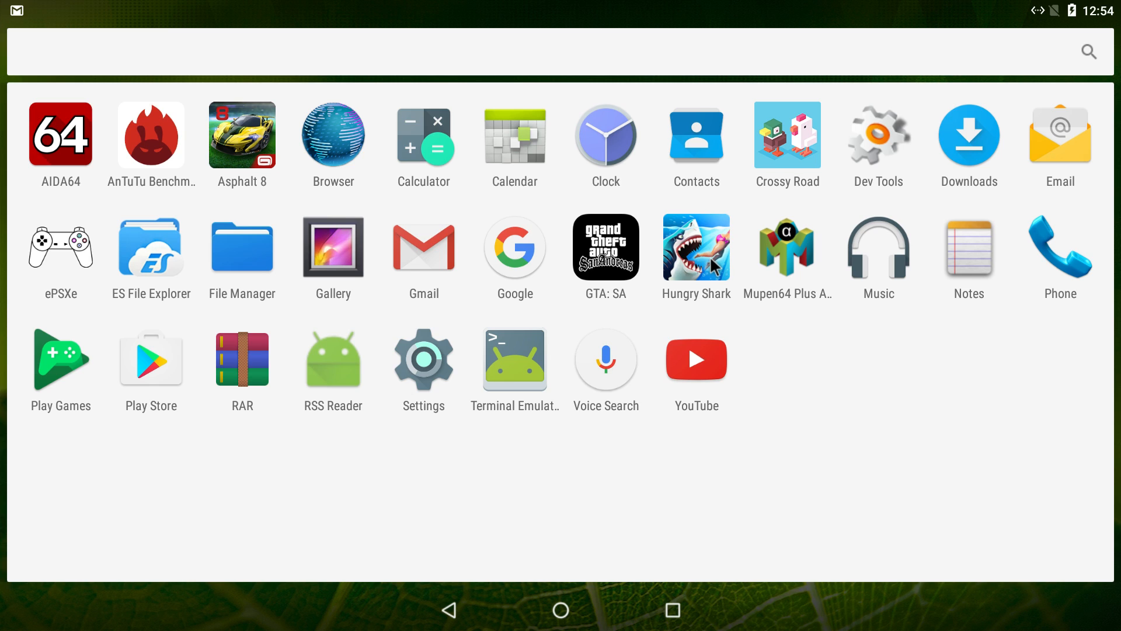
pyautogui.moveTo(815, 461)
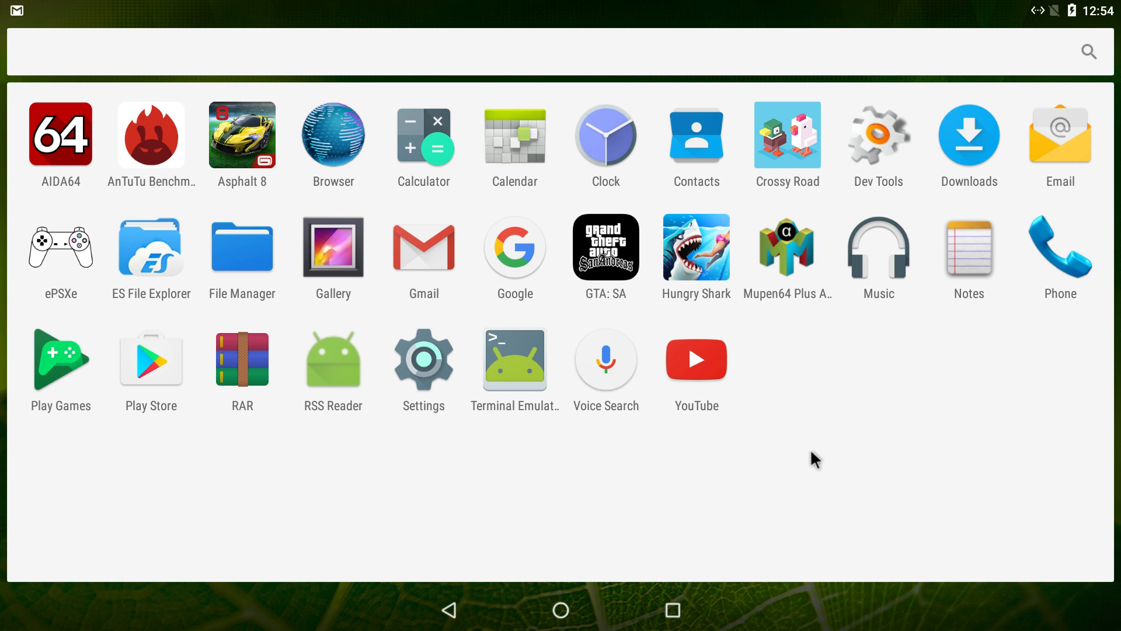
pyautogui.moveTo(63, 279)
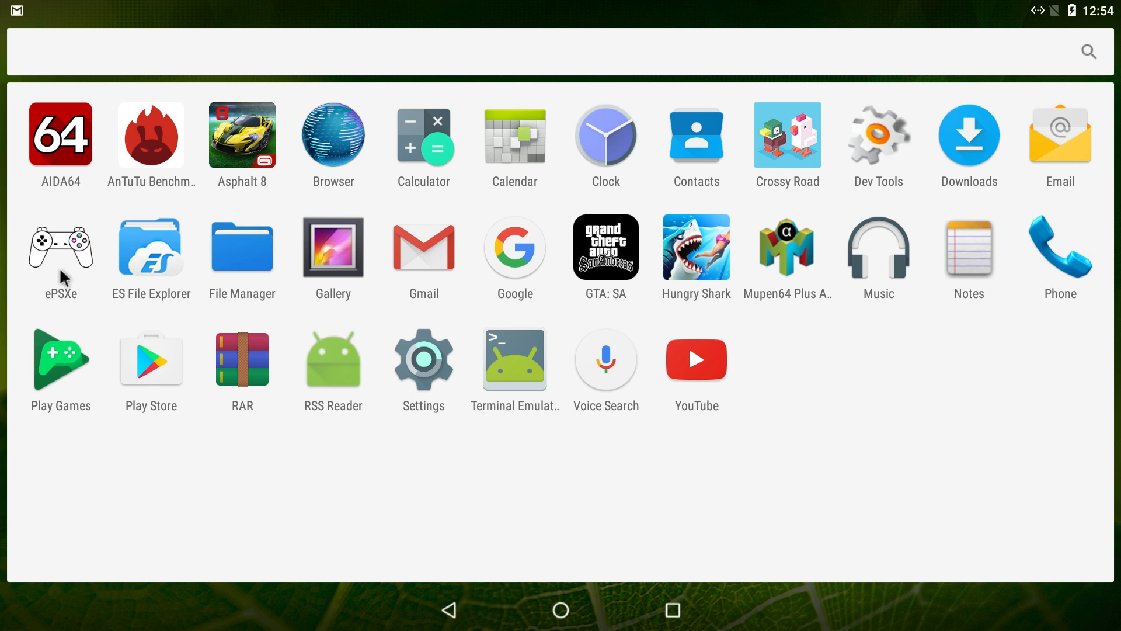
pyautogui.moveTo(746, 274)
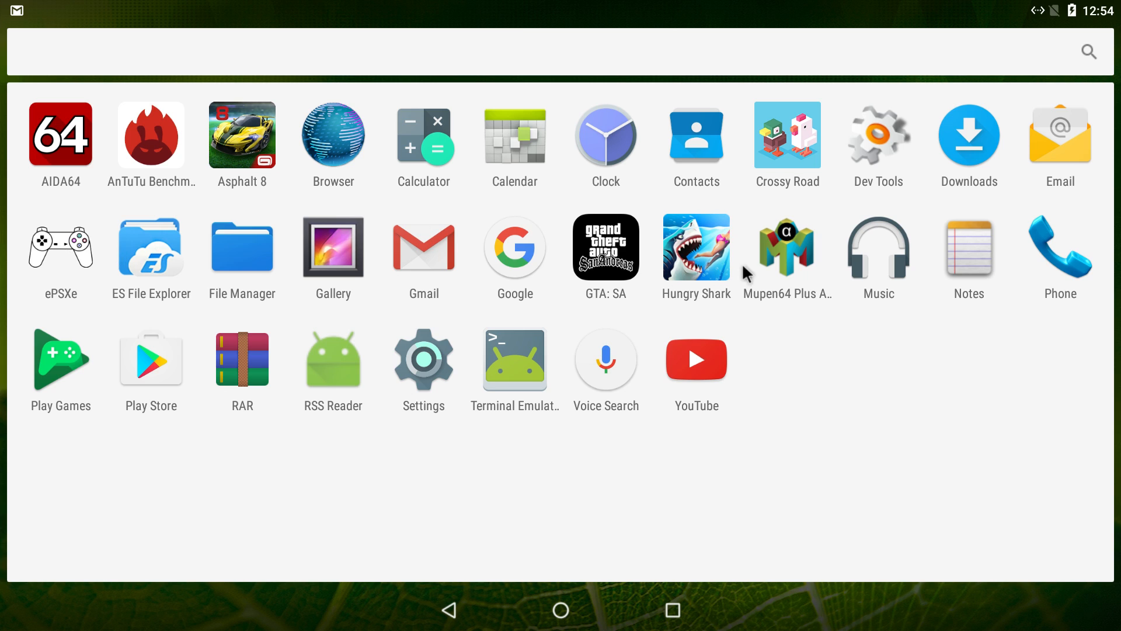
pyautogui.moveTo(93, 133)
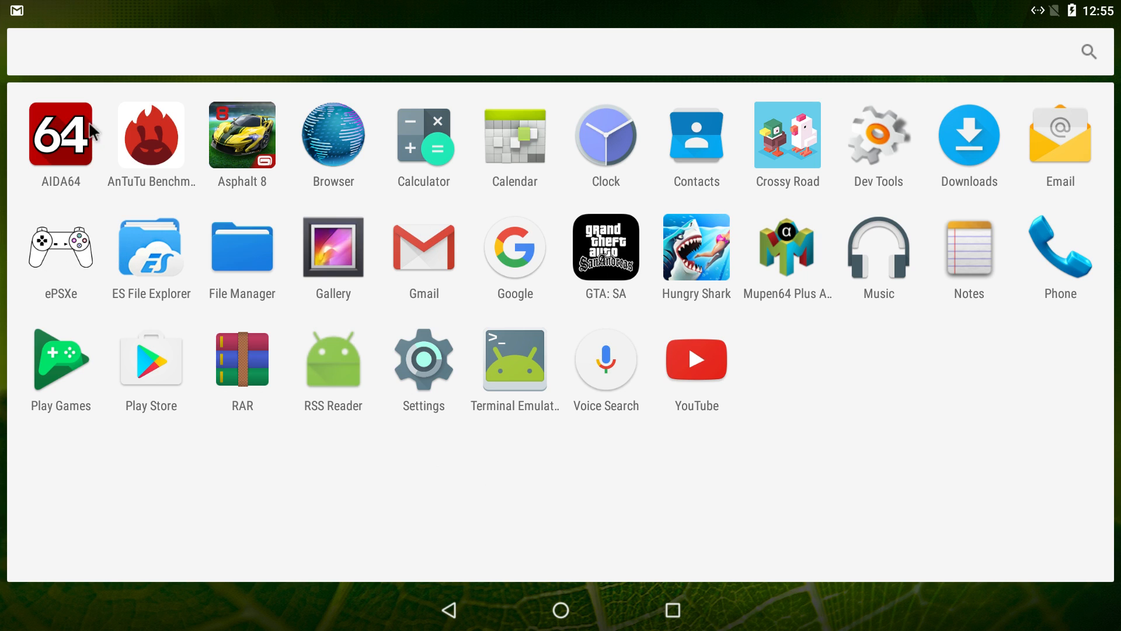
pyautogui.click(60, 136)
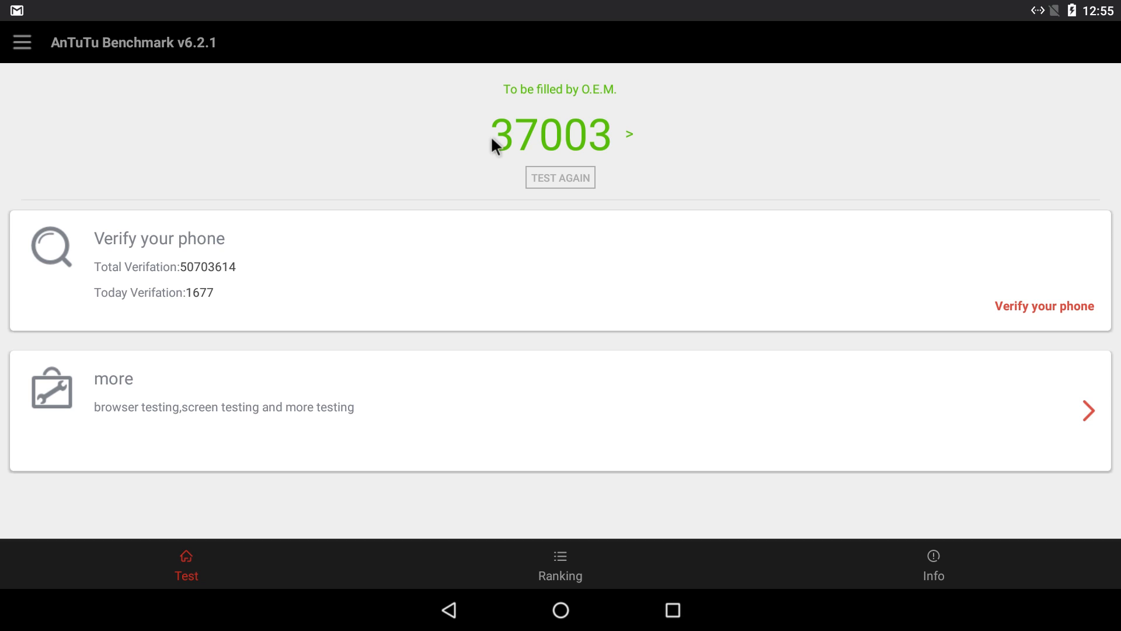
pyautogui.moveTo(655, 133)
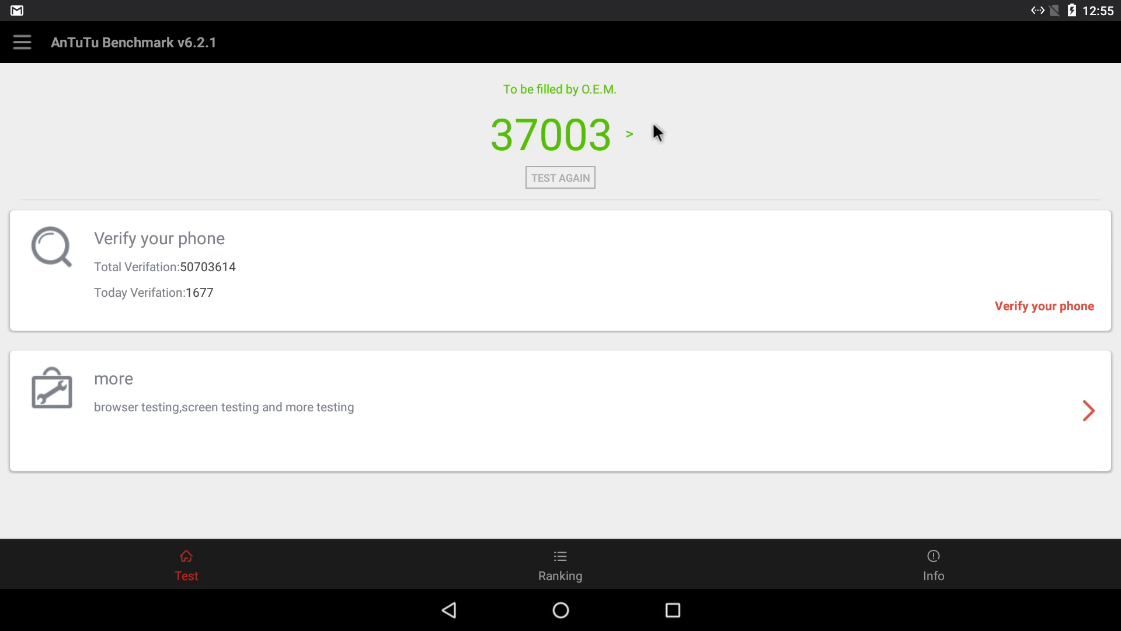
pyautogui.click(628, 133)
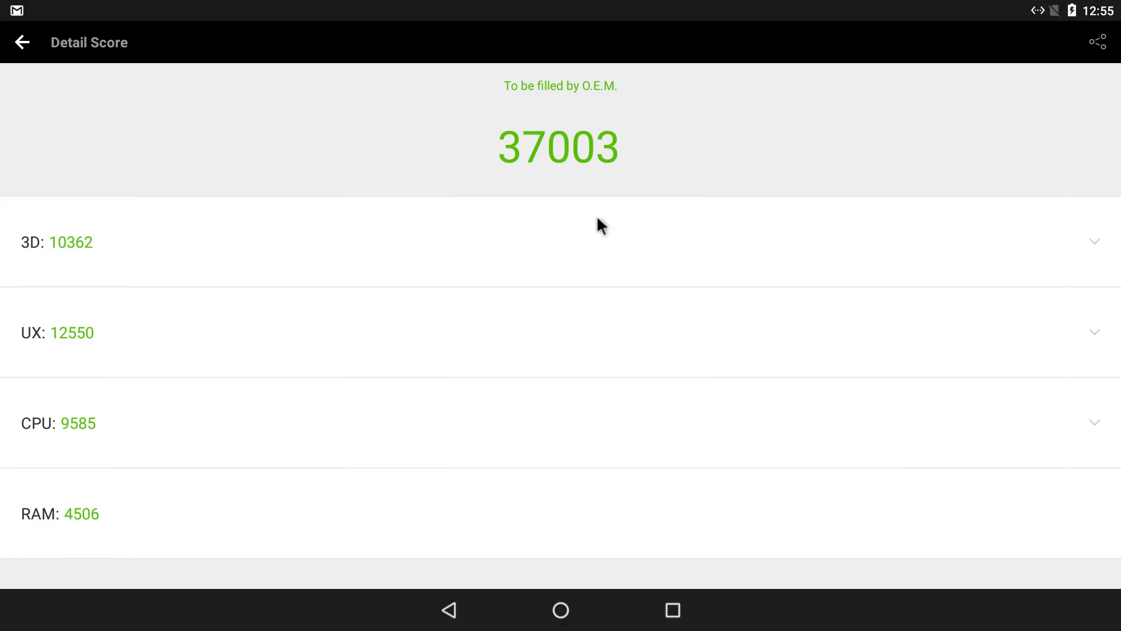
pyautogui.click(23, 42)
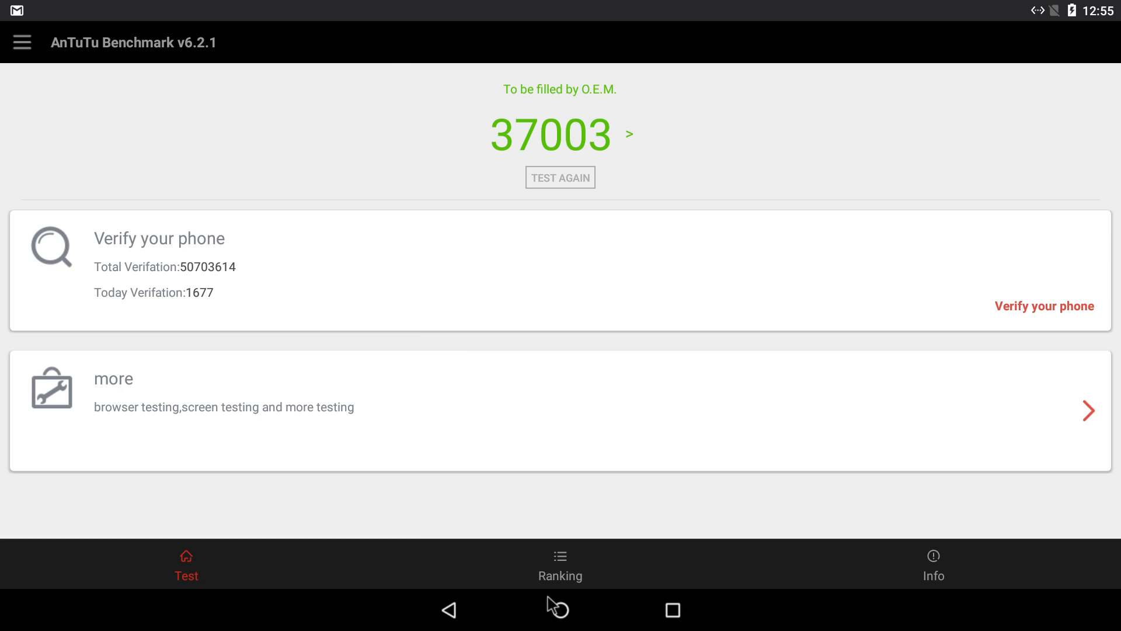
pyautogui.click(560, 609)
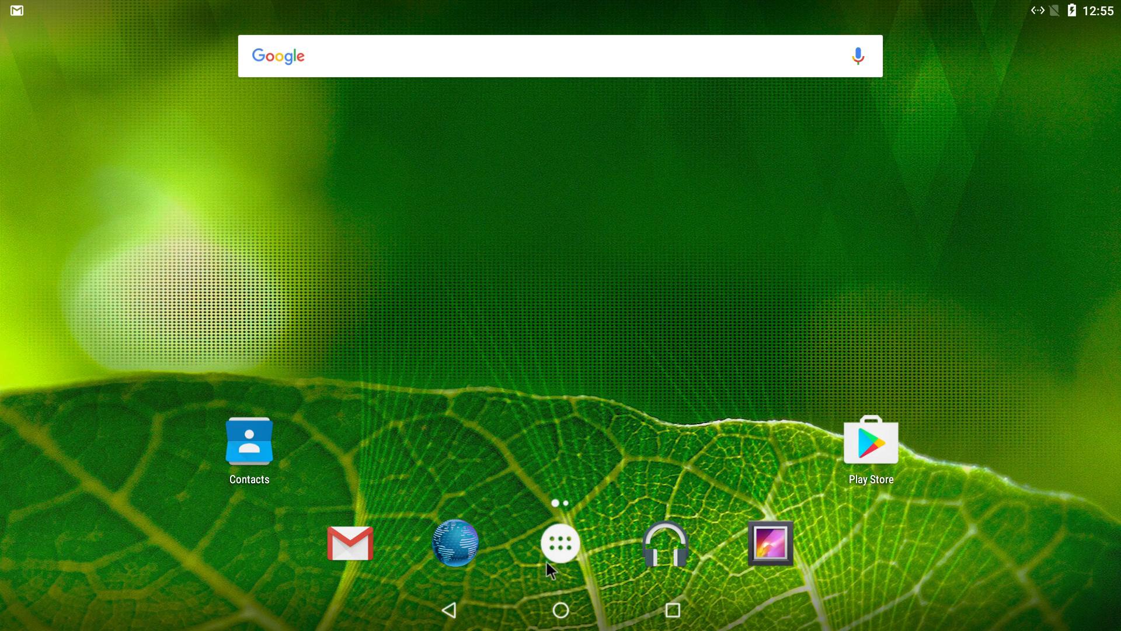
pyautogui.click(559, 542)
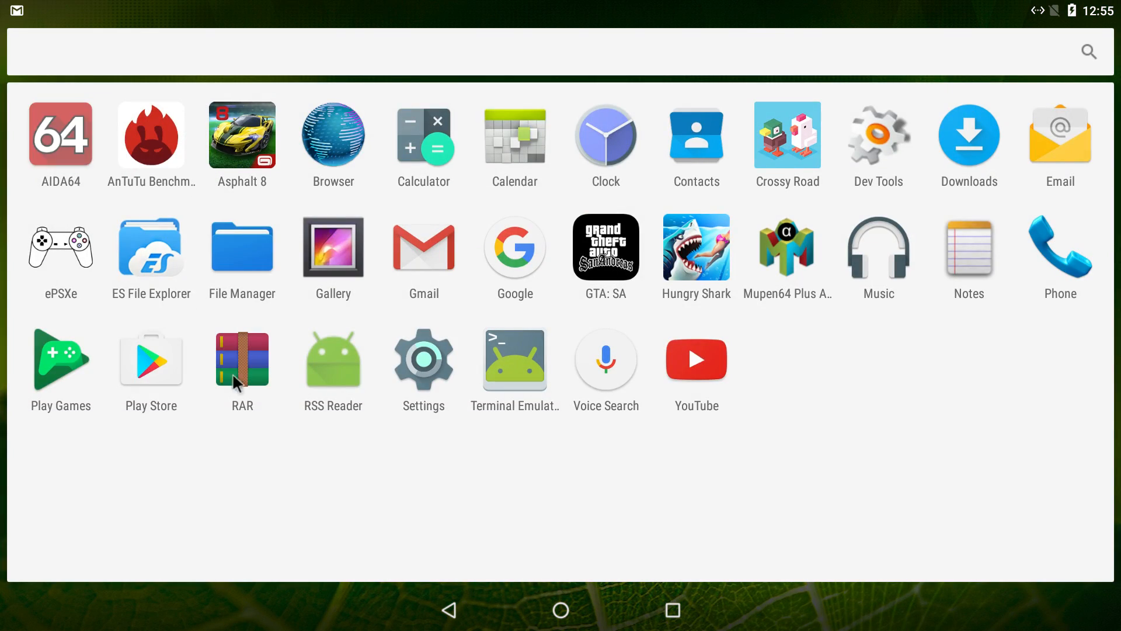
pyautogui.click(59, 135)
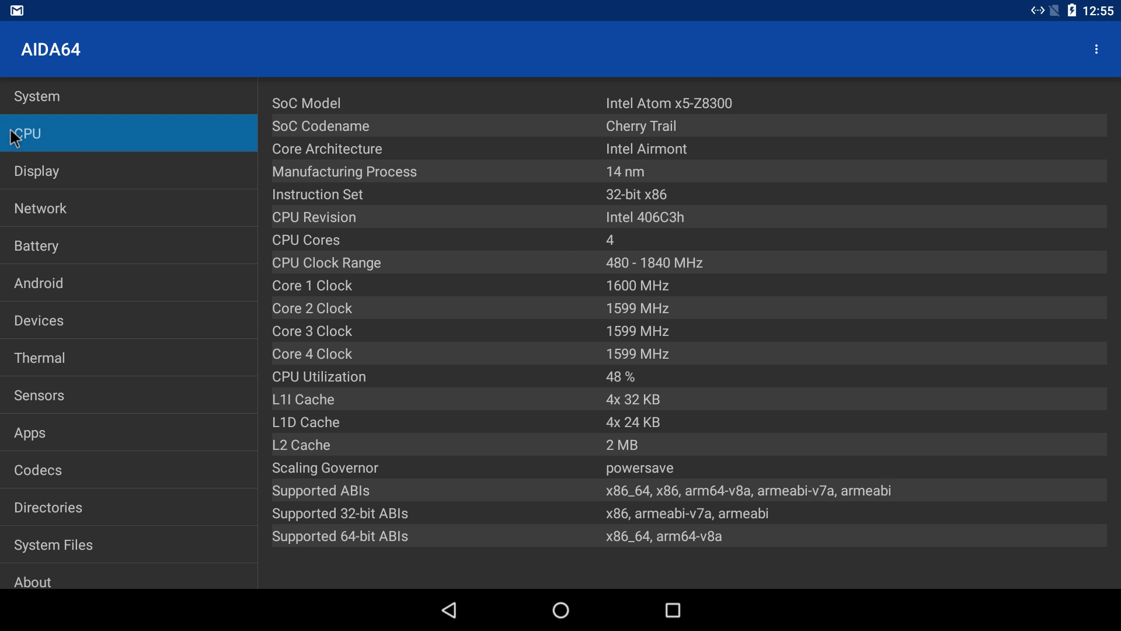
pyautogui.moveTo(696, 125)
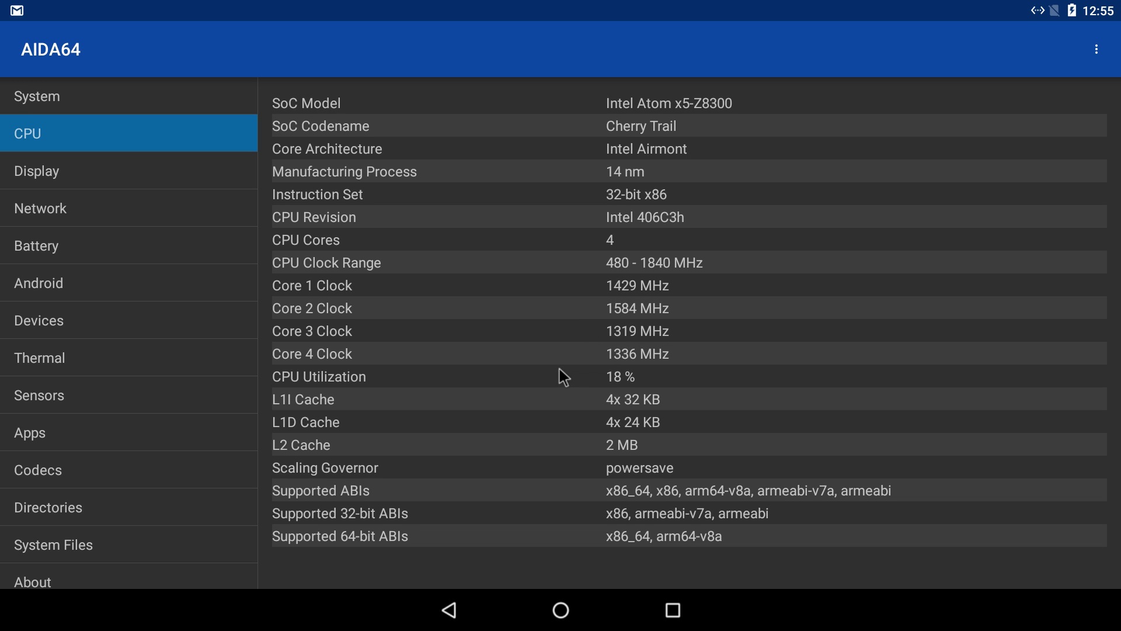
pyautogui.moveTo(156, 175)
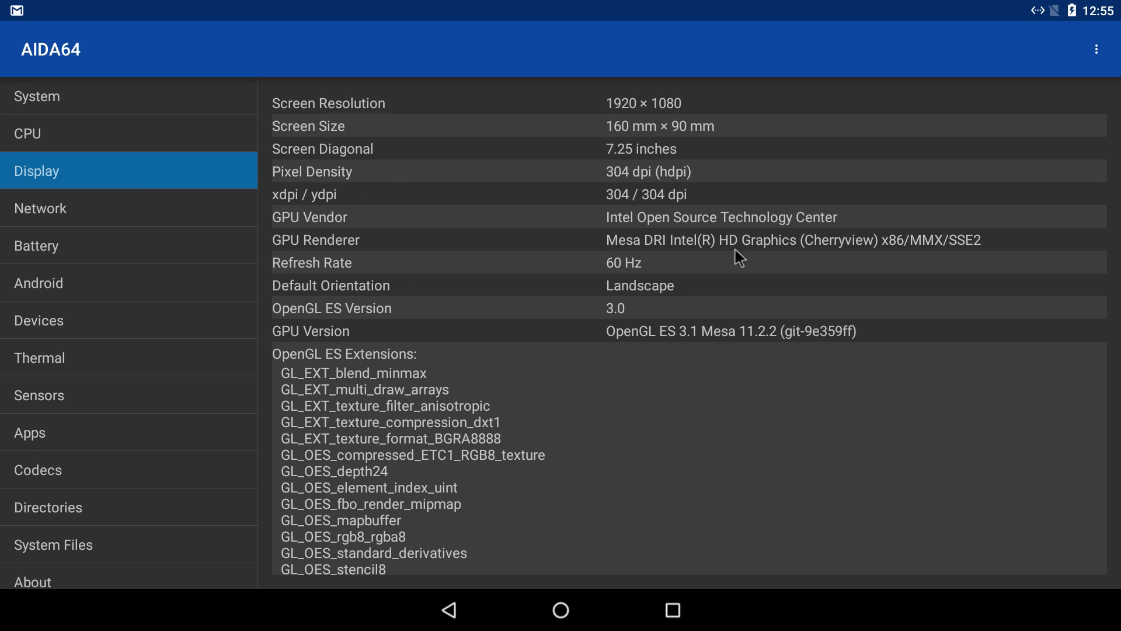
pyautogui.moveTo(643, 247)
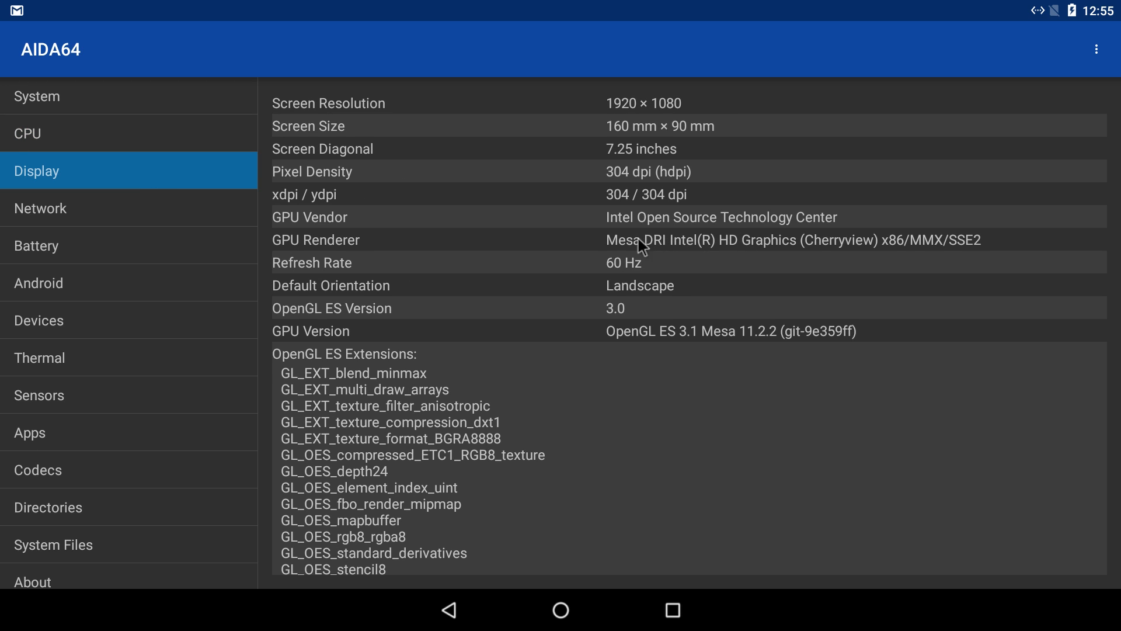
pyautogui.moveTo(746, 260)
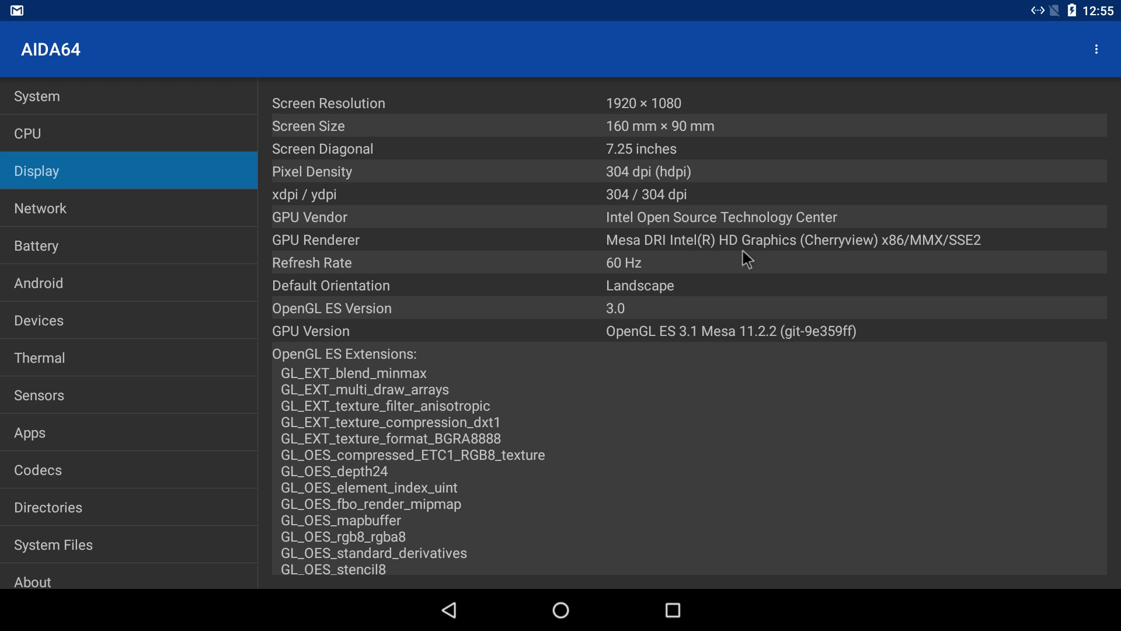
pyautogui.moveTo(785, 321)
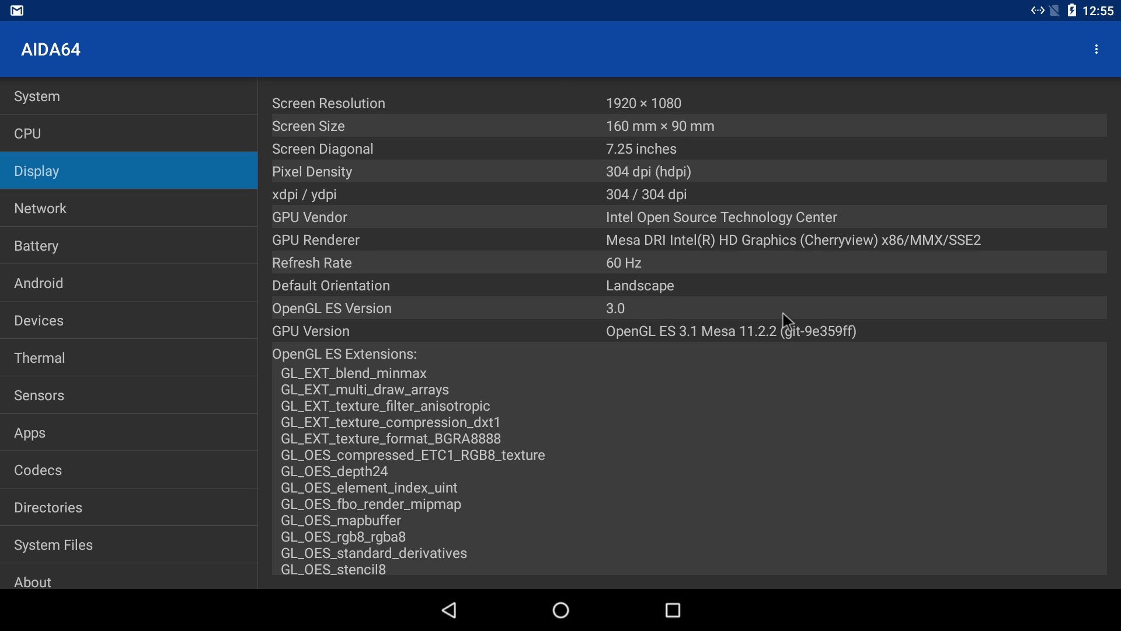
pyautogui.moveTo(661, 366)
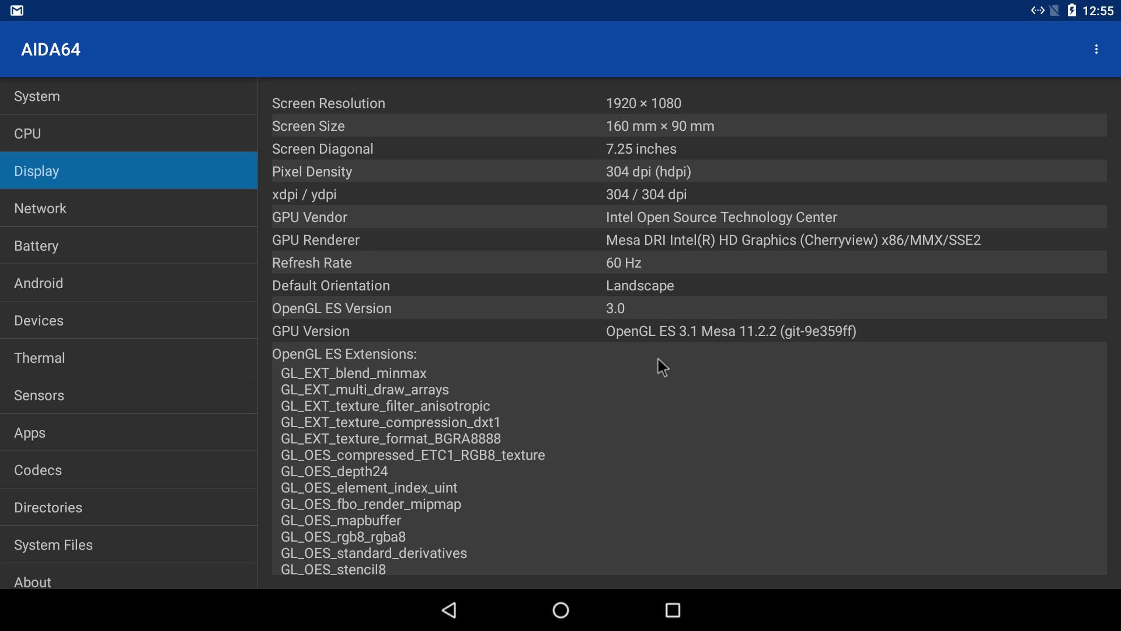
pyautogui.moveTo(646, 528)
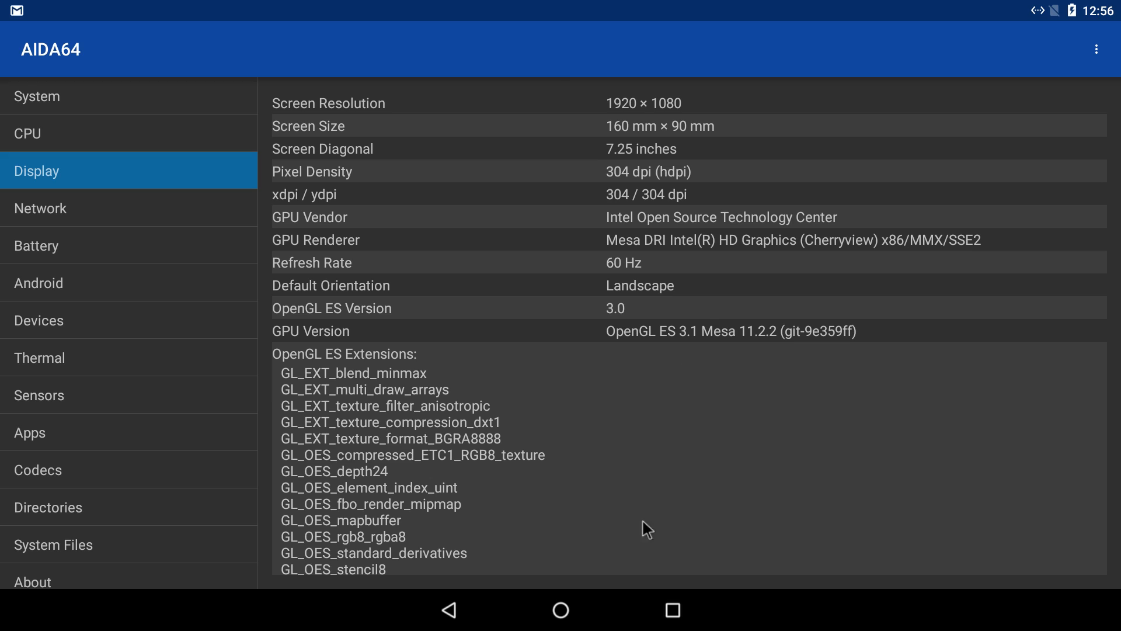
pyautogui.click(559, 610)
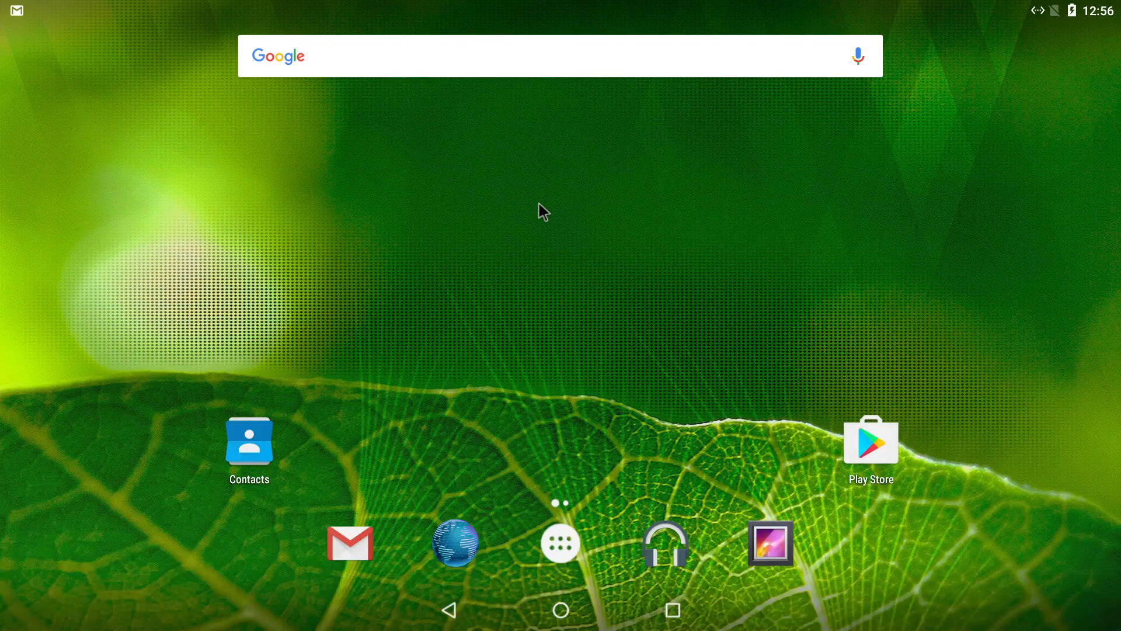
pyautogui.click(559, 540)
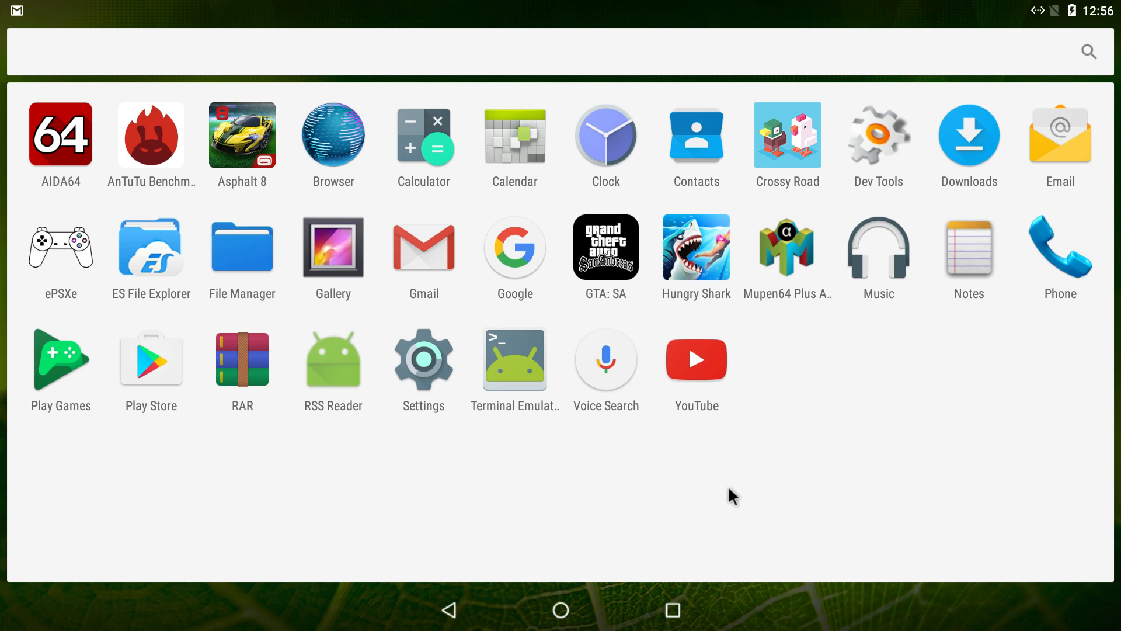
pyautogui.moveTo(1028, 8)
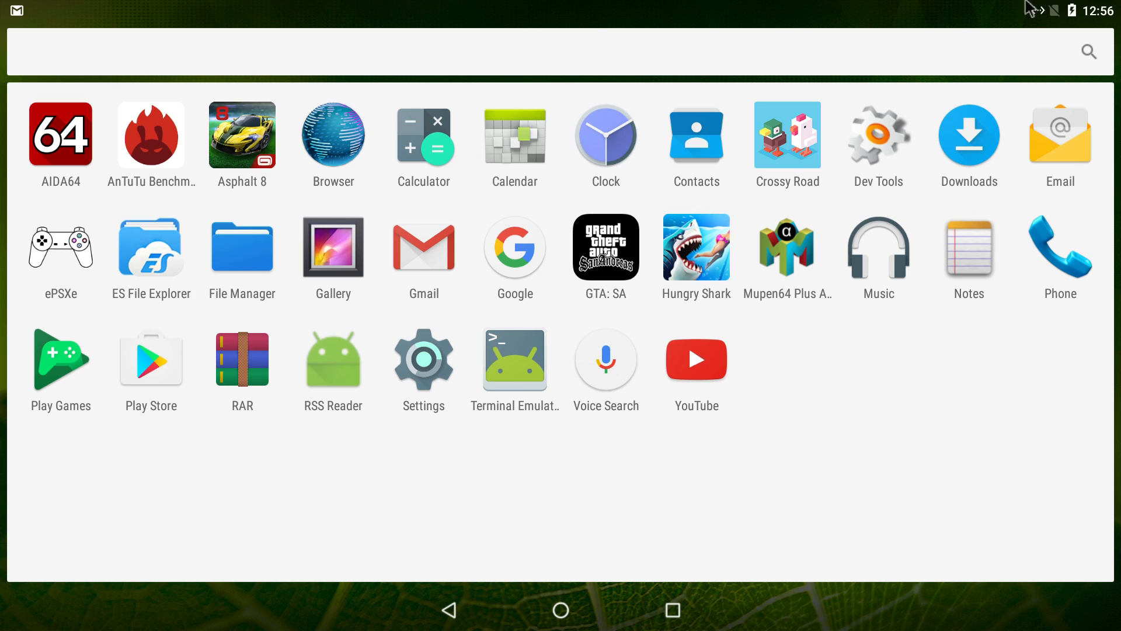
pyautogui.moveTo(640, 544)
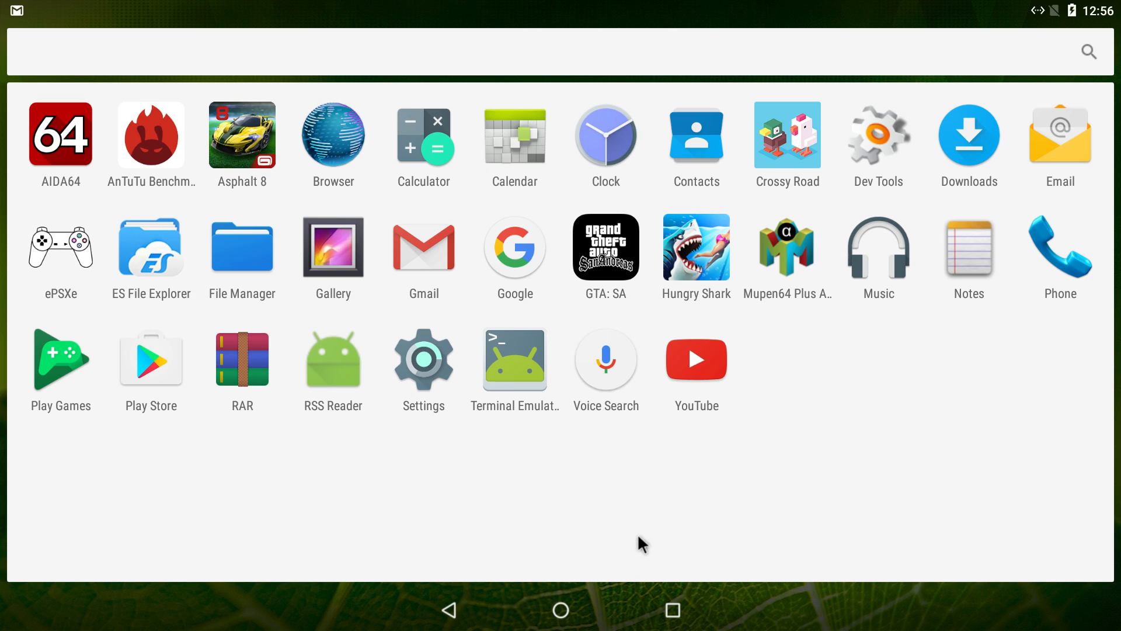
pyautogui.moveTo(631, 546)
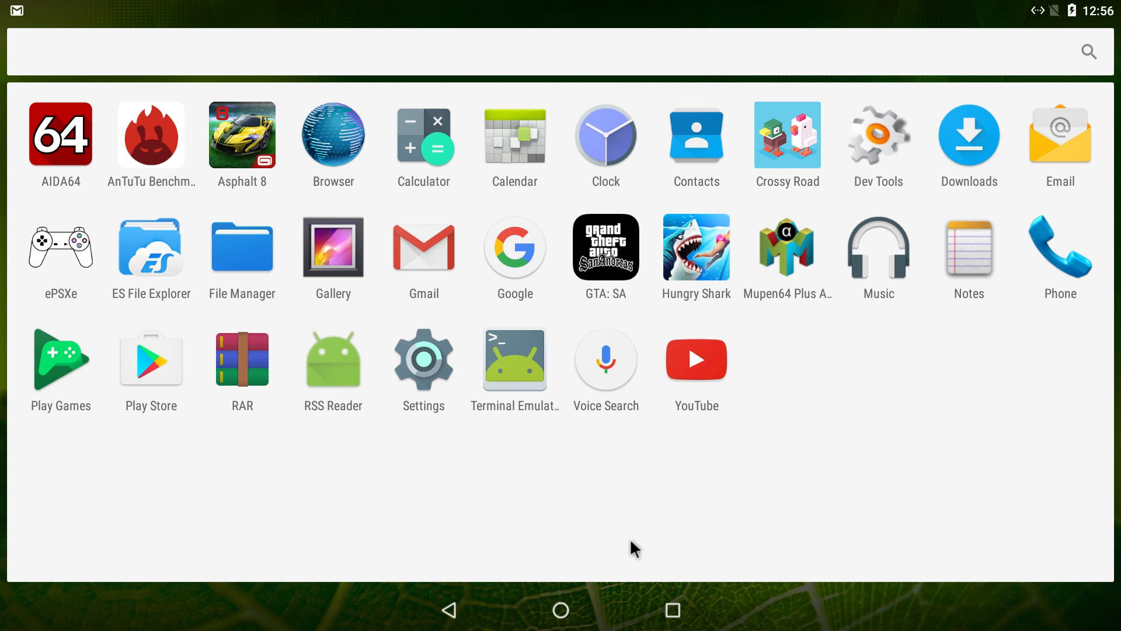
pyautogui.moveTo(807, 225)
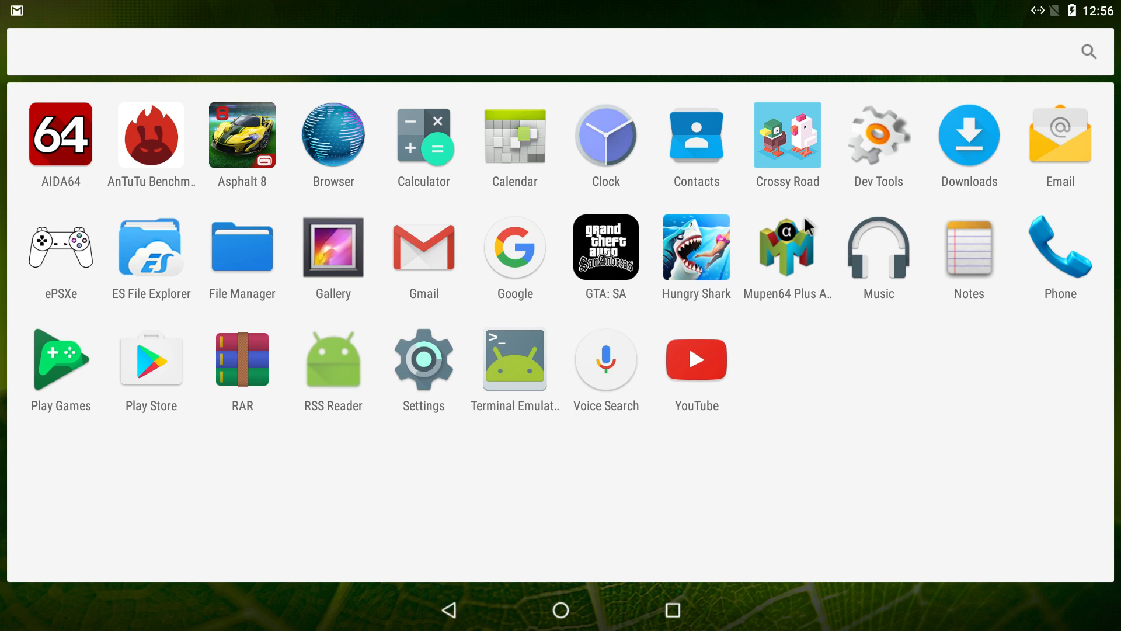
pyautogui.moveTo(533, 419)
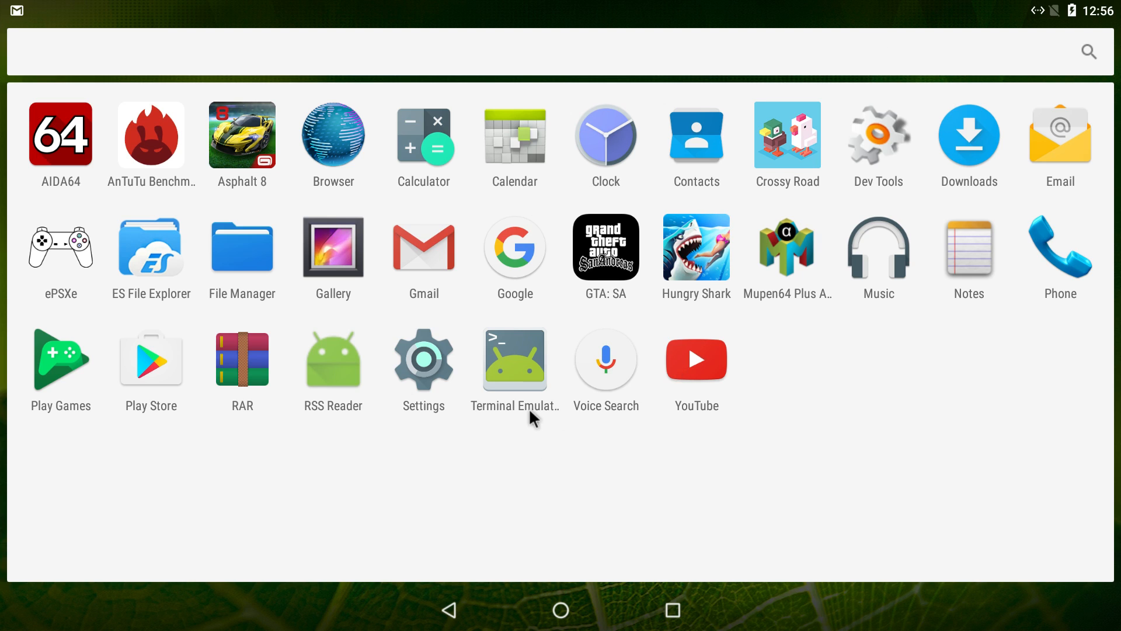
pyautogui.moveTo(521, 416)
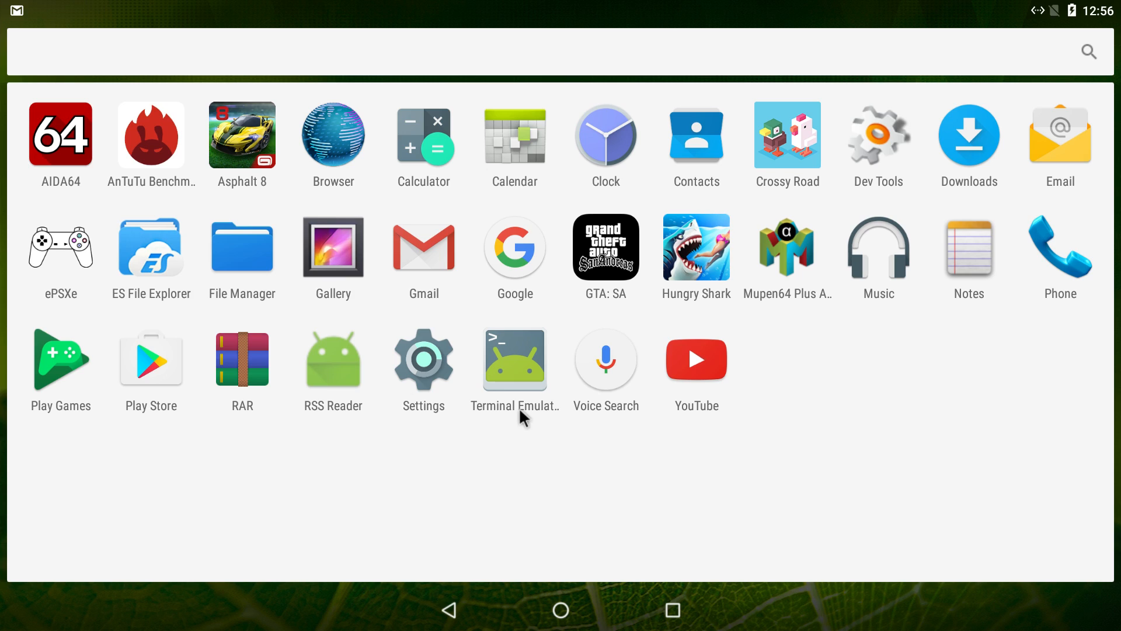
pyautogui.moveTo(562, 616)
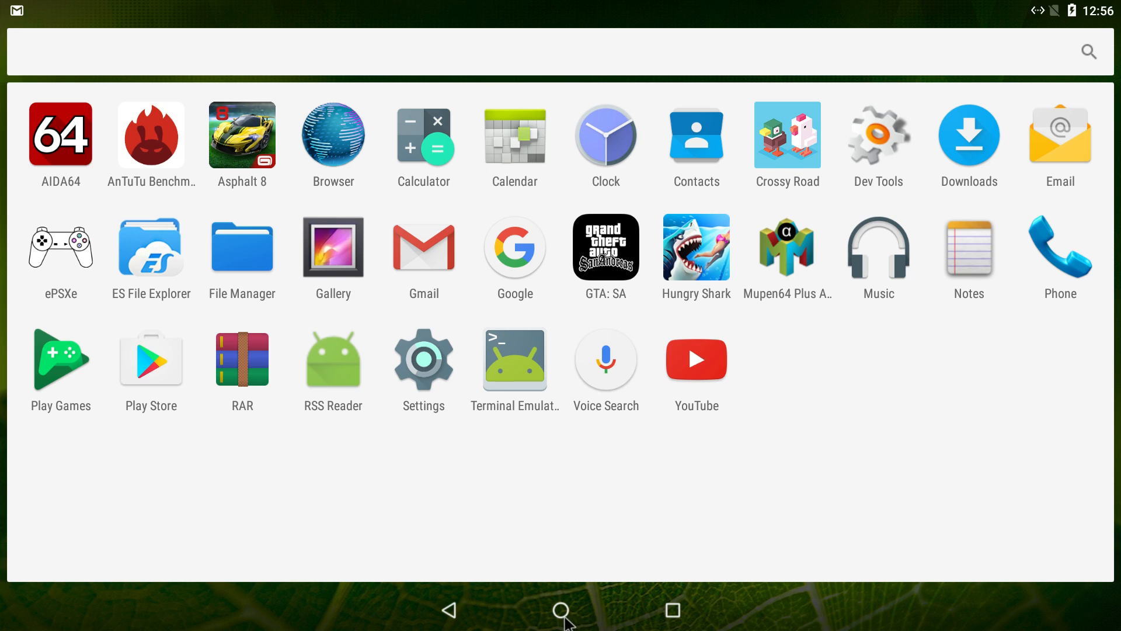
pyautogui.click(561, 610)
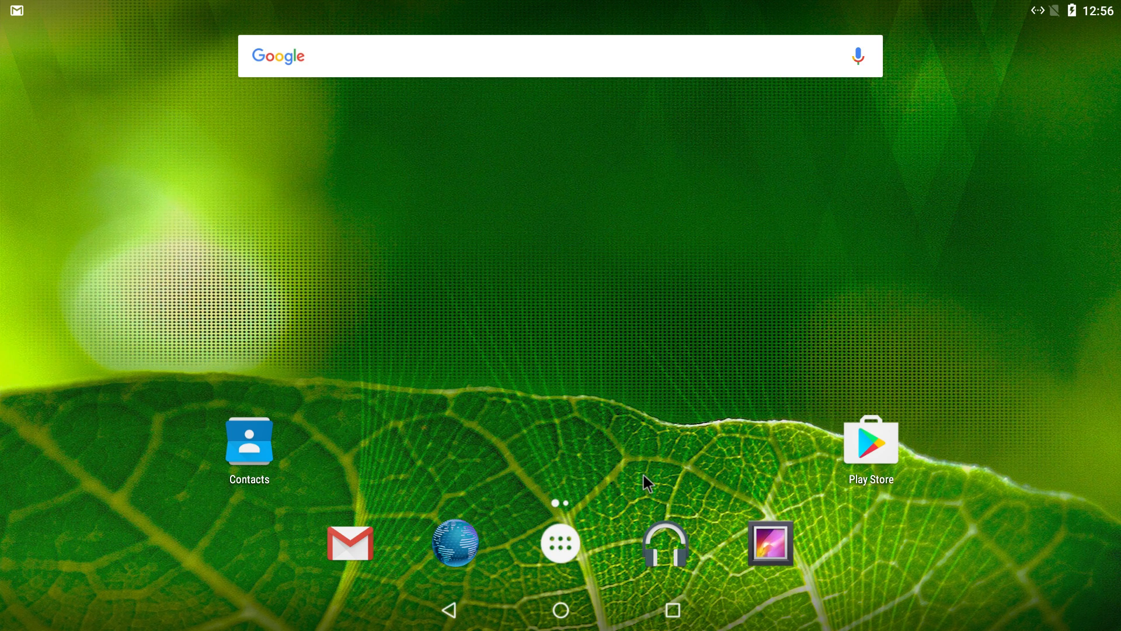
pyautogui.moveTo(575, 467)
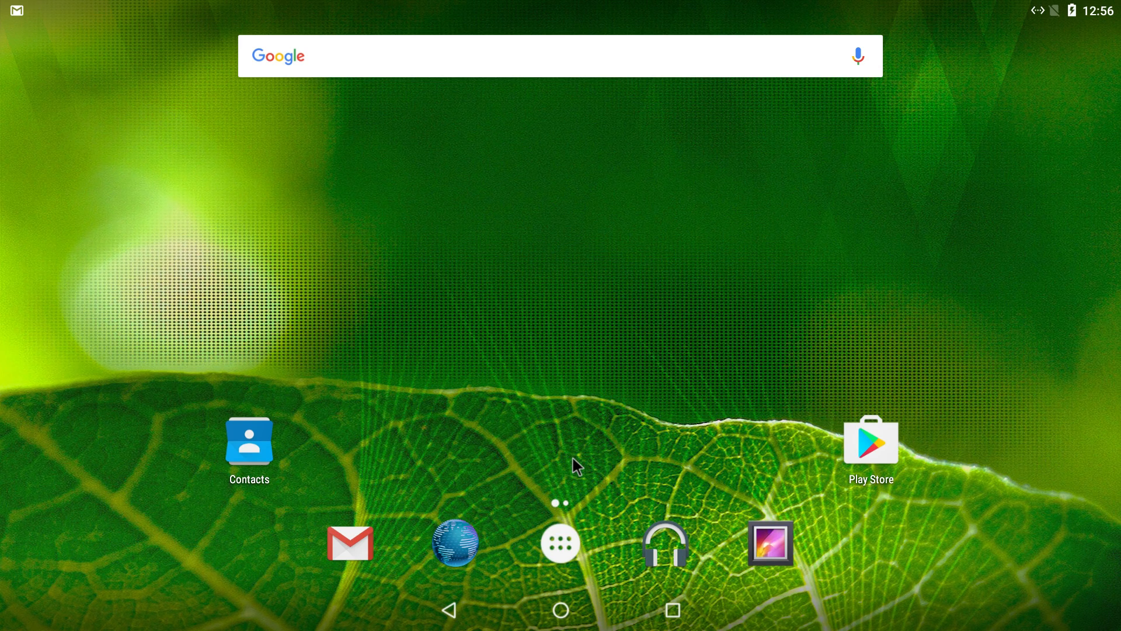
pyautogui.moveTo(564, 552)
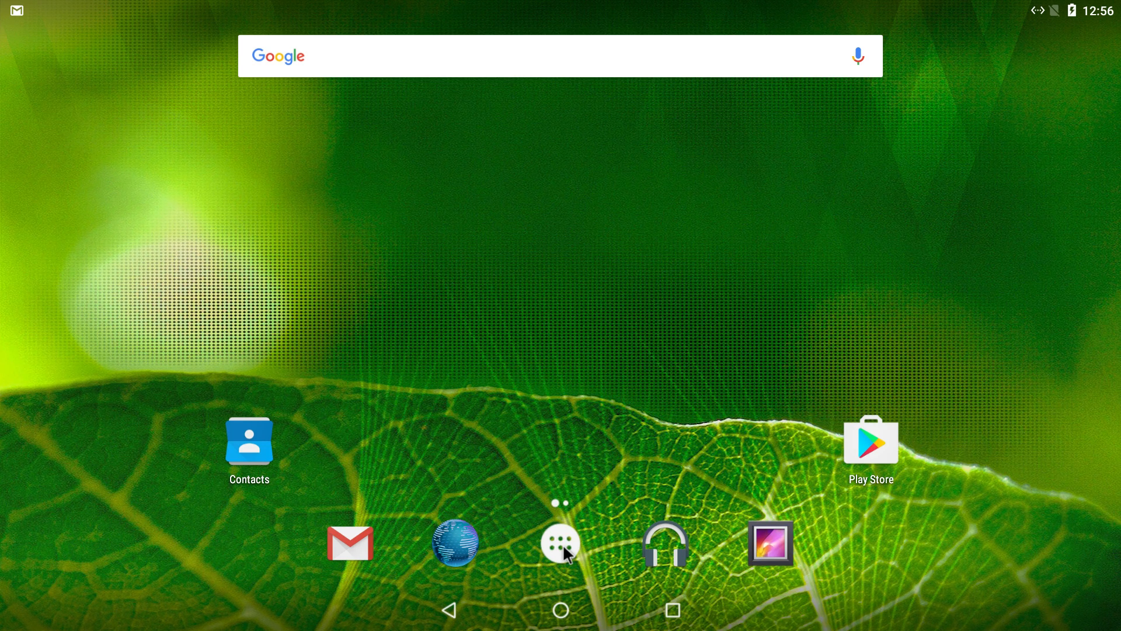
pyautogui.click(559, 541)
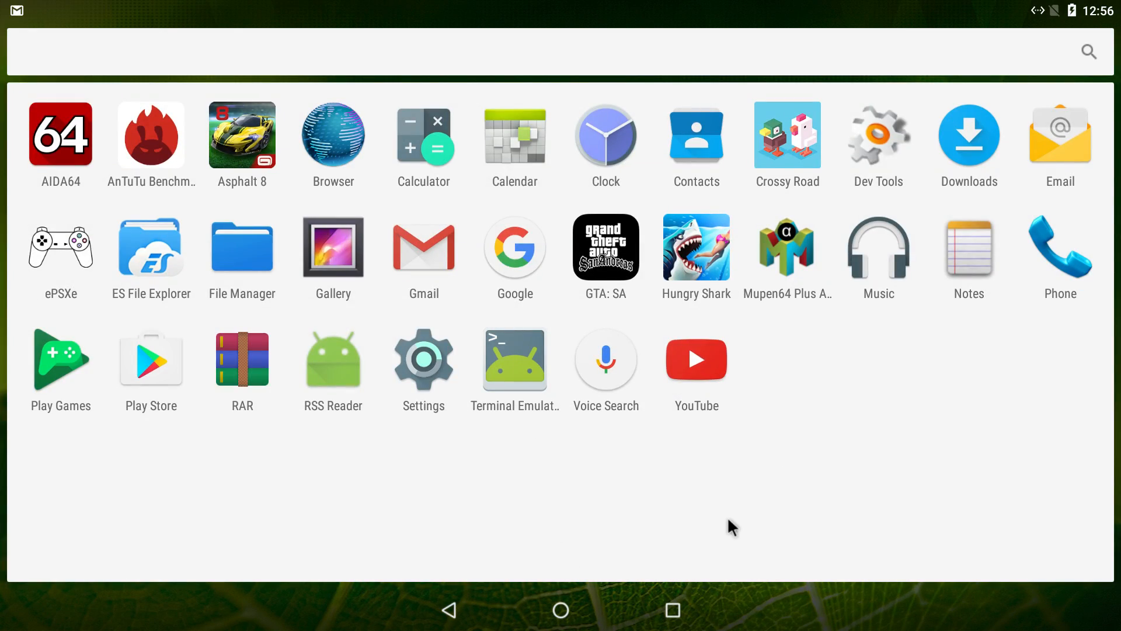
pyautogui.moveTo(349, 530)
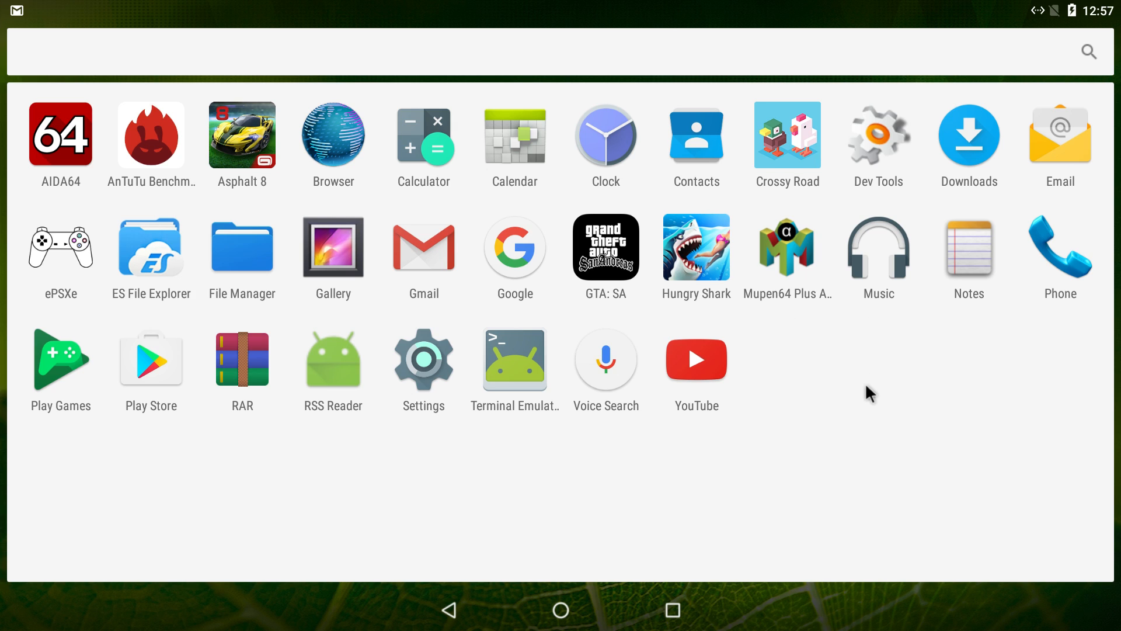
pyautogui.click(787, 135)
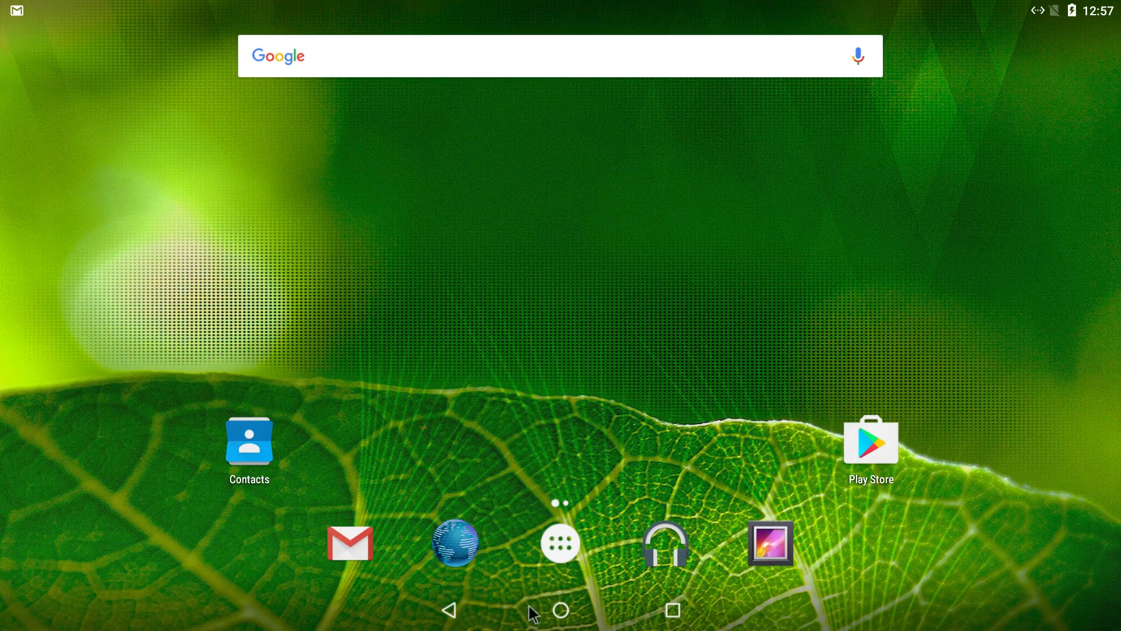
pyautogui.moveTo(565, 611)
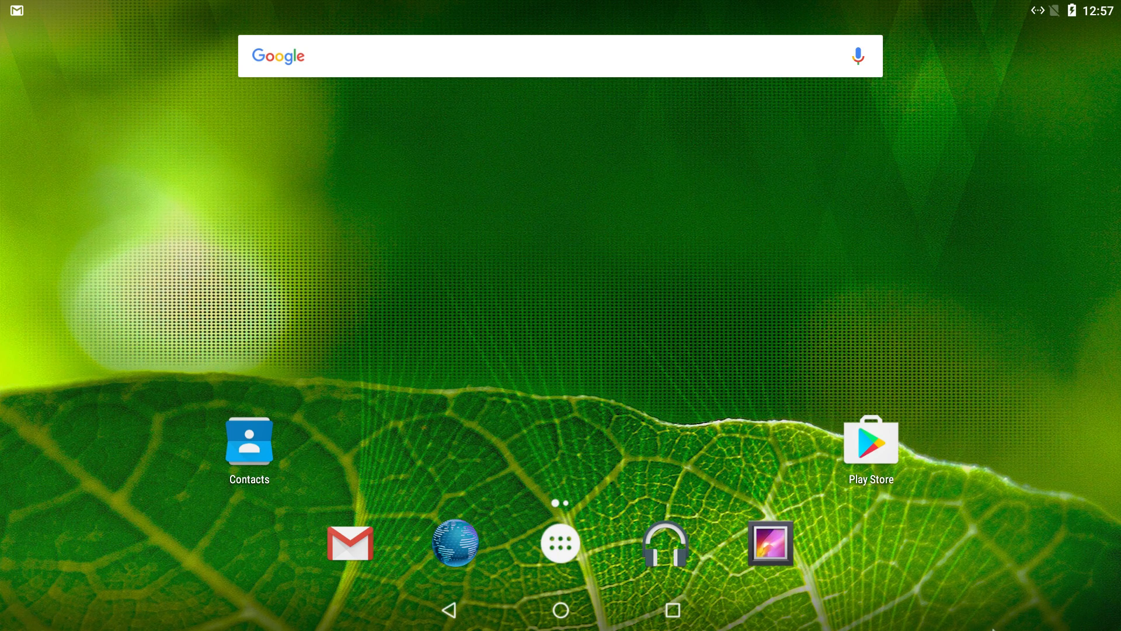
pyautogui.moveTo(480, 276)
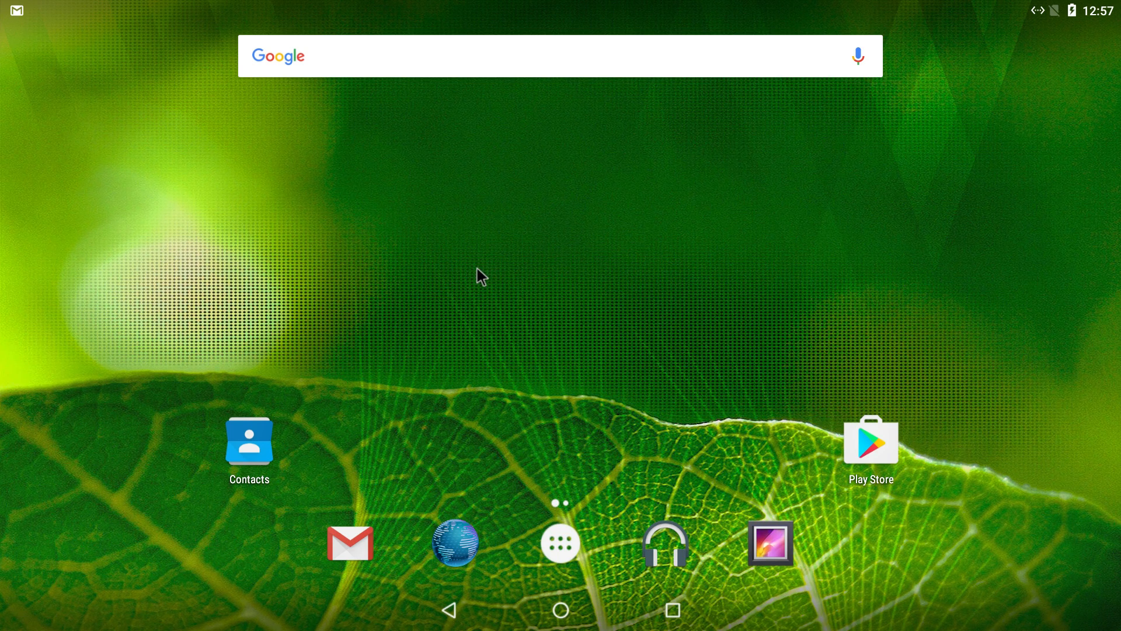
# Step: Close the app list and launch the Google Play Store from the home screen
pyautogui.click(559, 542)
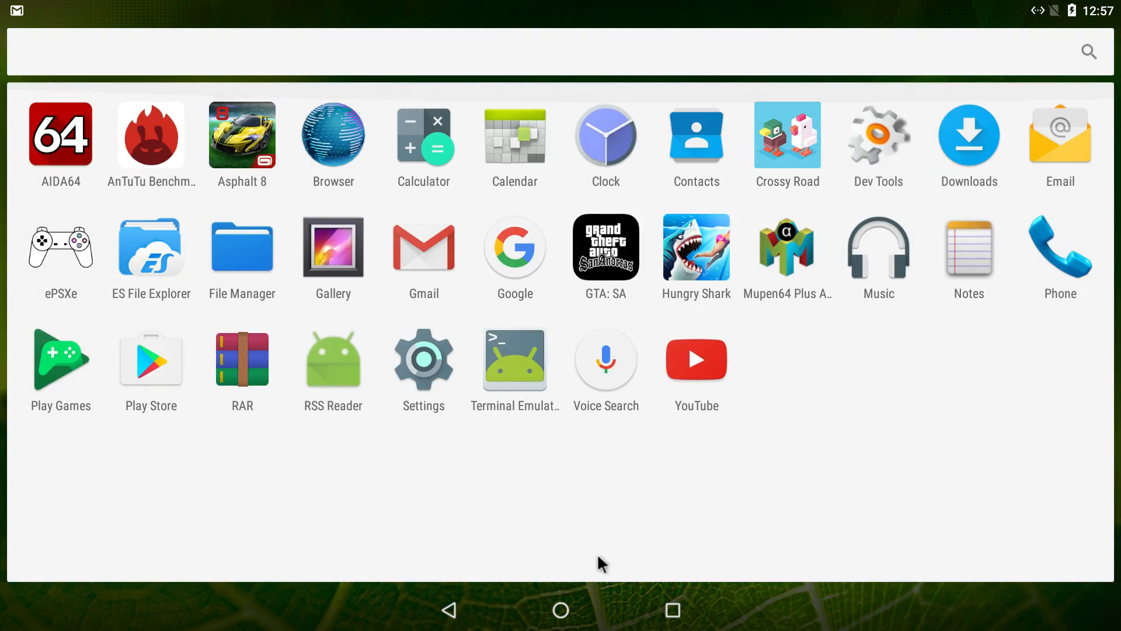
pyautogui.click(559, 609)
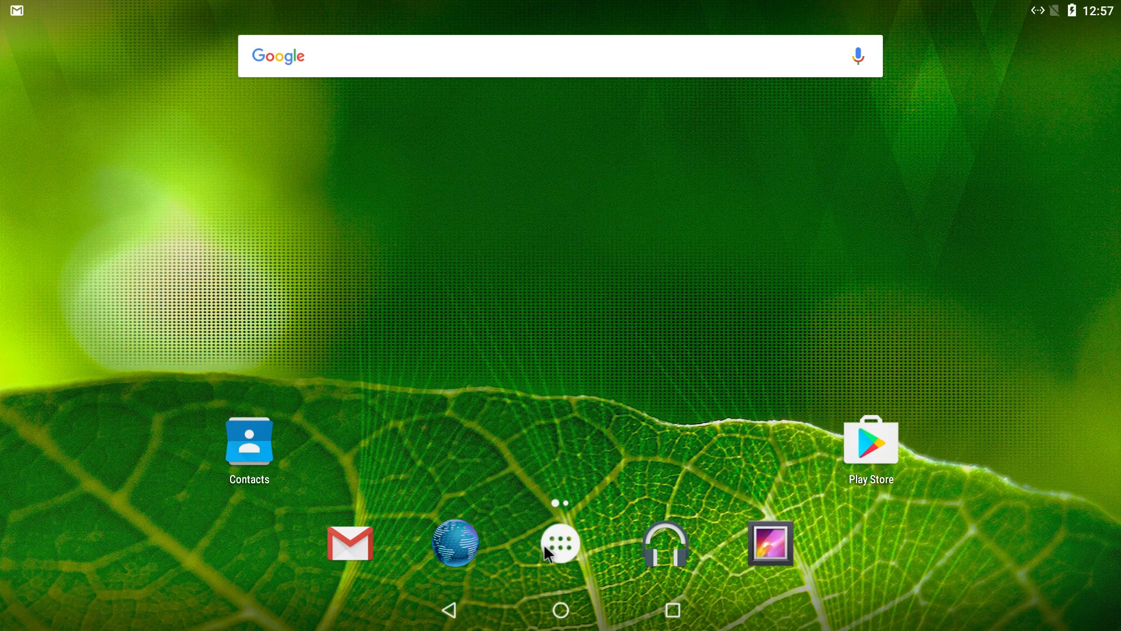
pyautogui.moveTo(873, 351)
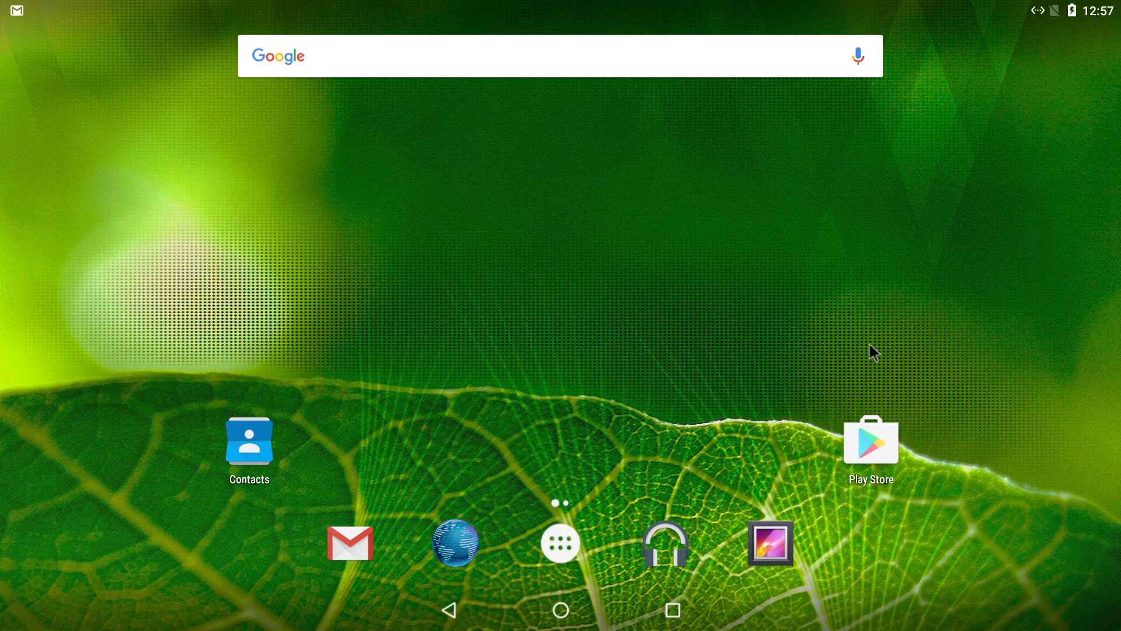
pyautogui.click(870, 440)
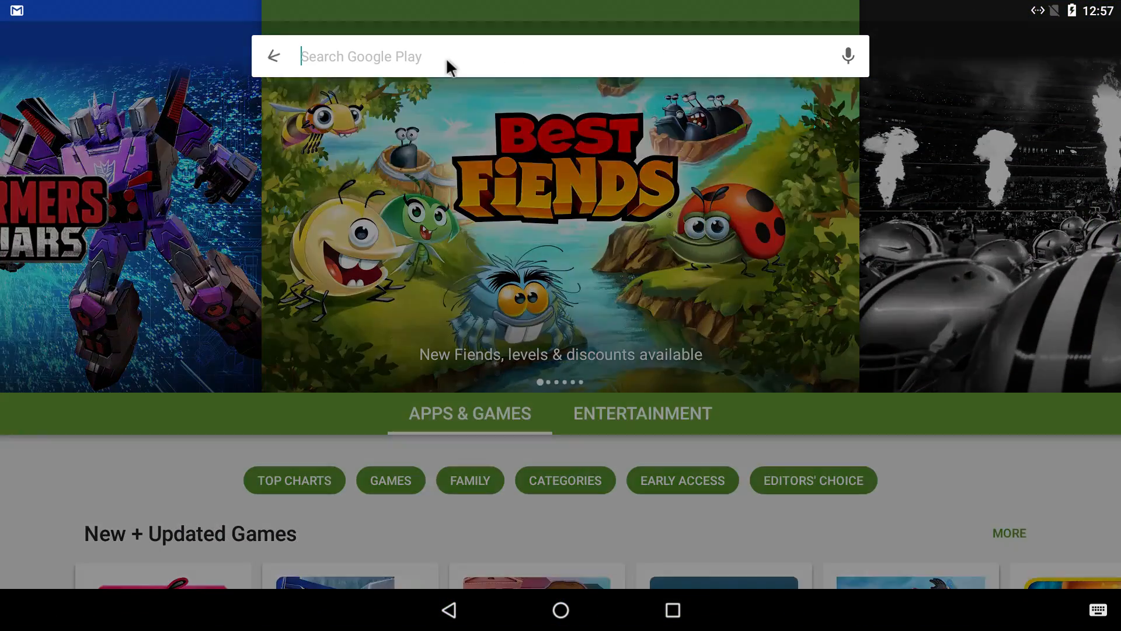
# Step: Search 'super us', pick SuperSU by Chainfire and launch the installed app
pyautogui.write('super us')
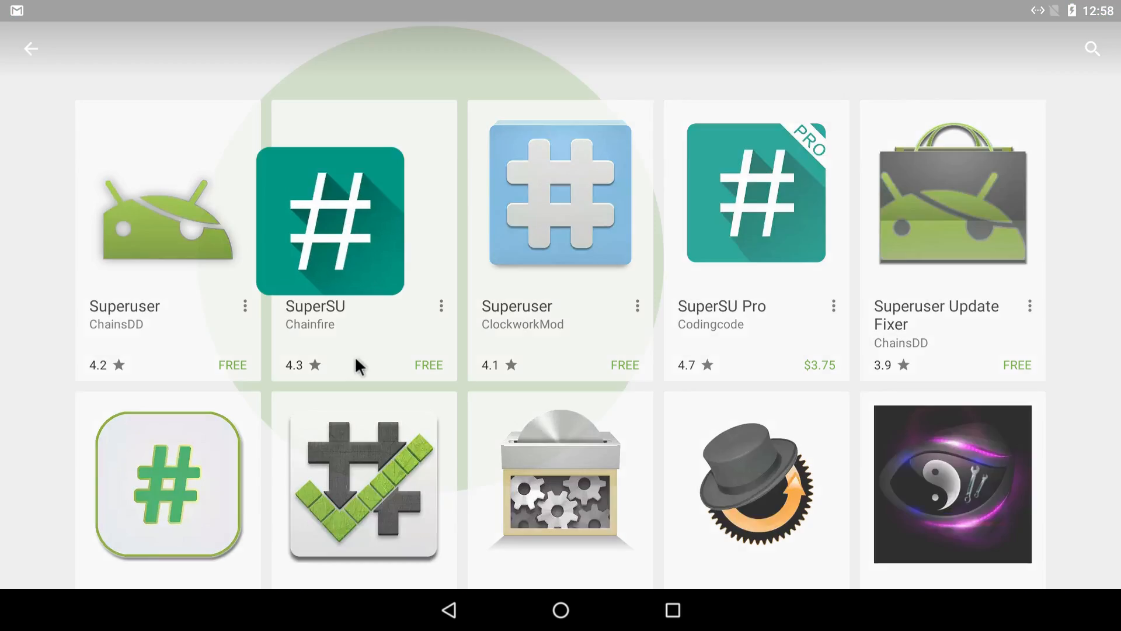
pyautogui.click(333, 218)
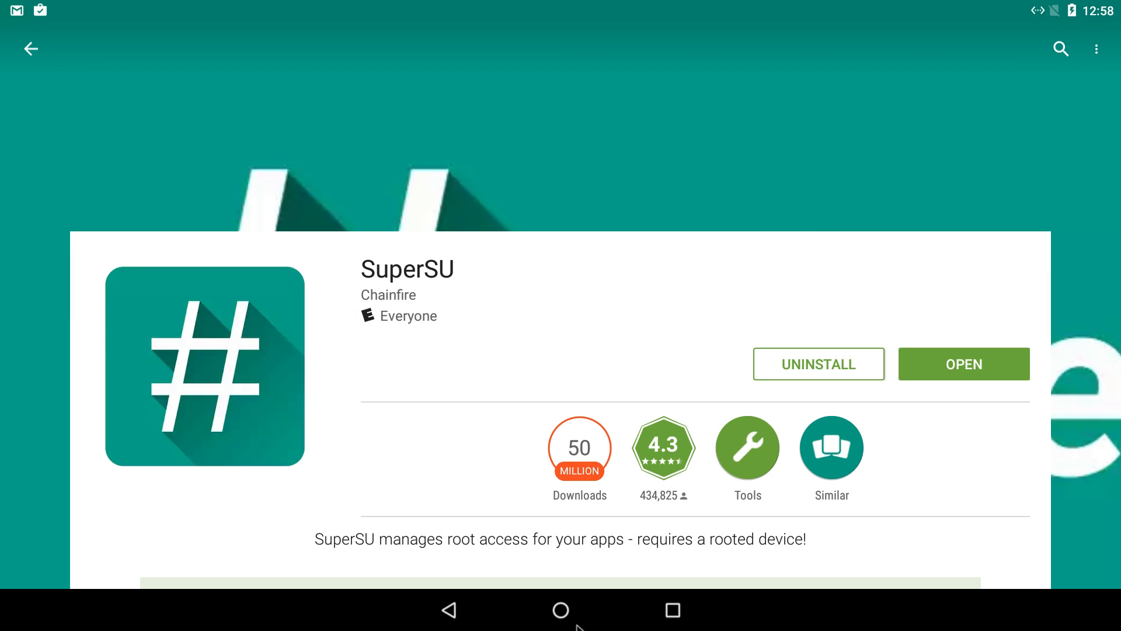
pyautogui.moveTo(957, 357)
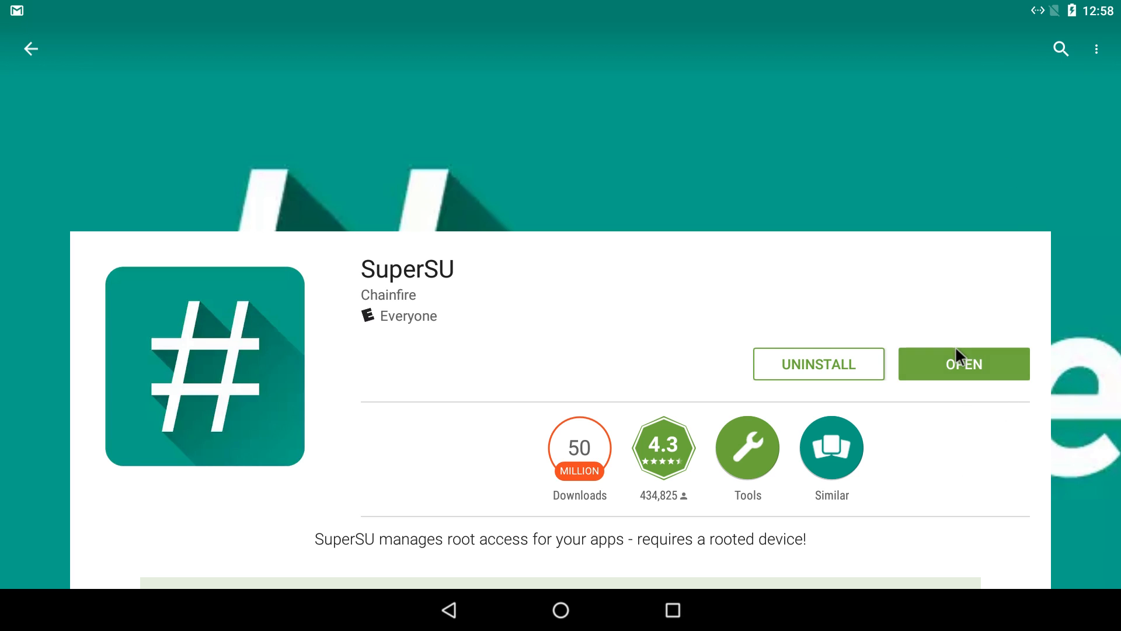
pyautogui.click(963, 364)
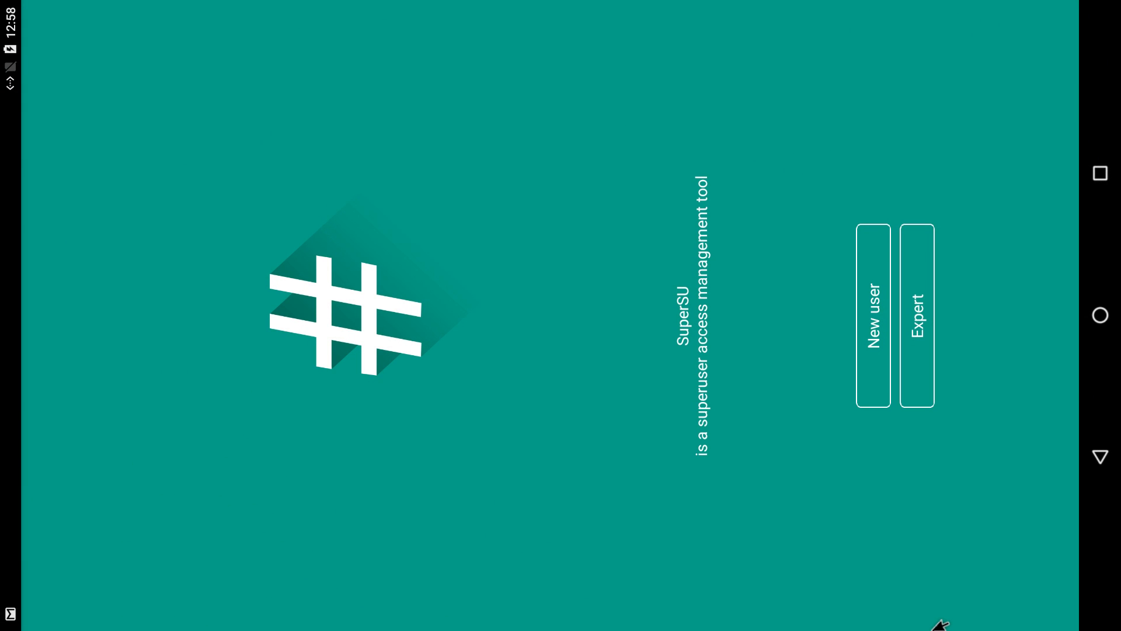
pyautogui.moveTo(659, 466)
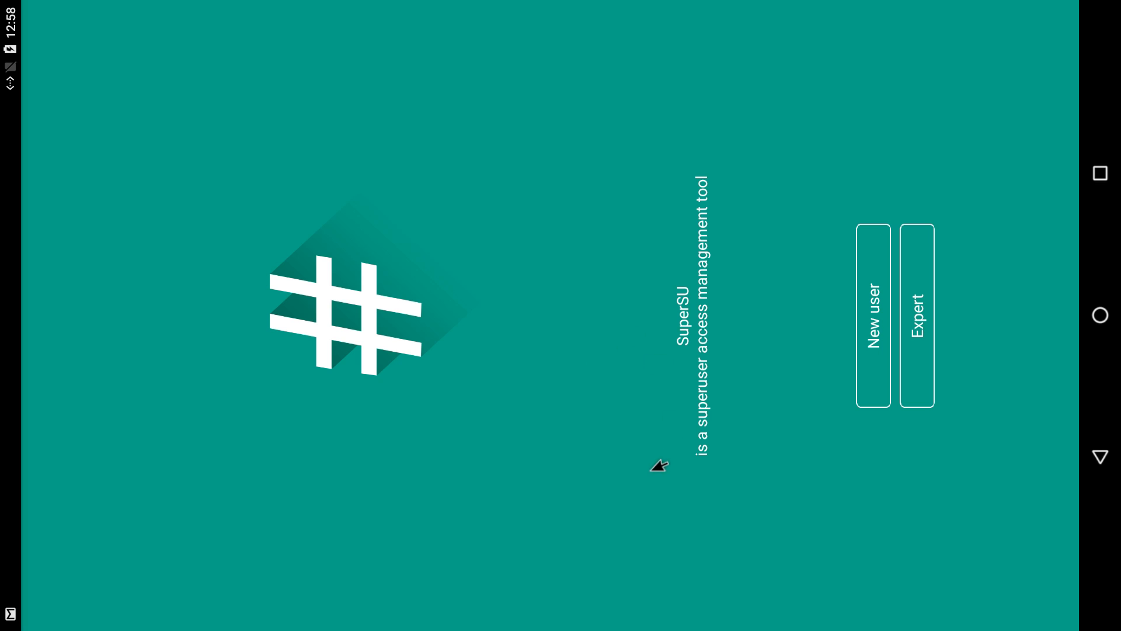
pyautogui.moveTo(926, 301)
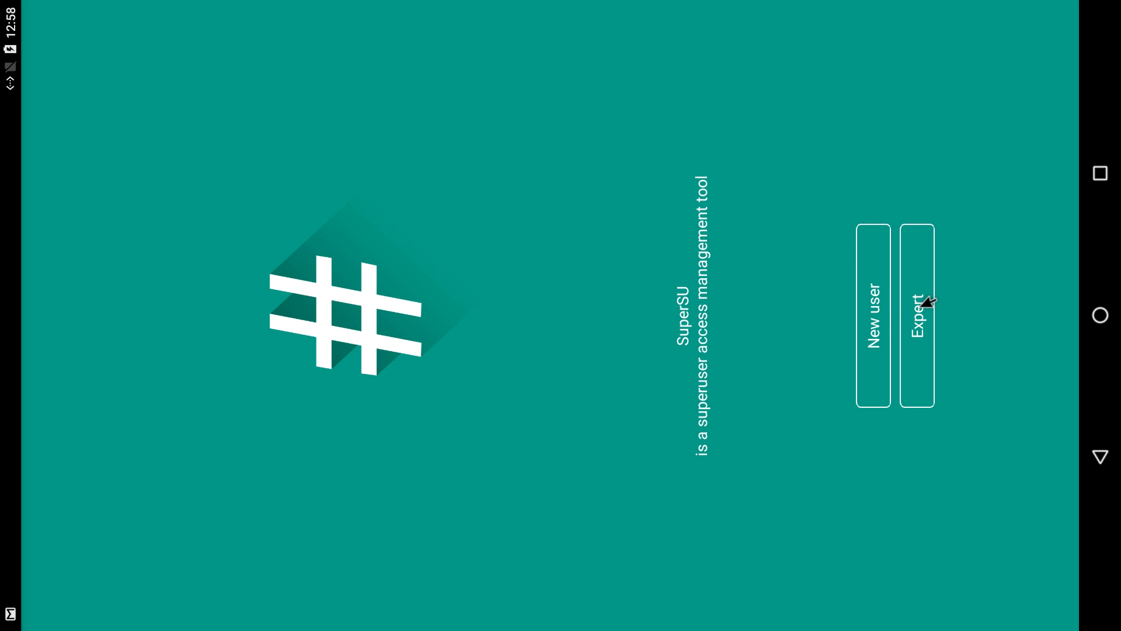
# Step: Choose the Expert path, confirm the SU binary update and grant superuser access
pyautogui.click(918, 316)
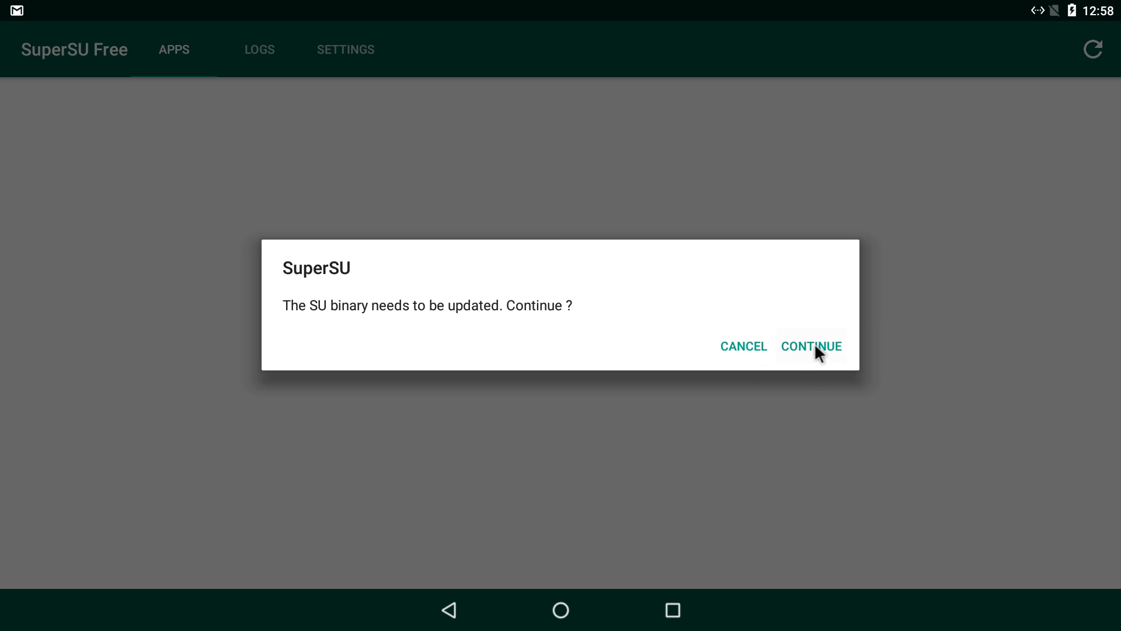
pyautogui.click(811, 346)
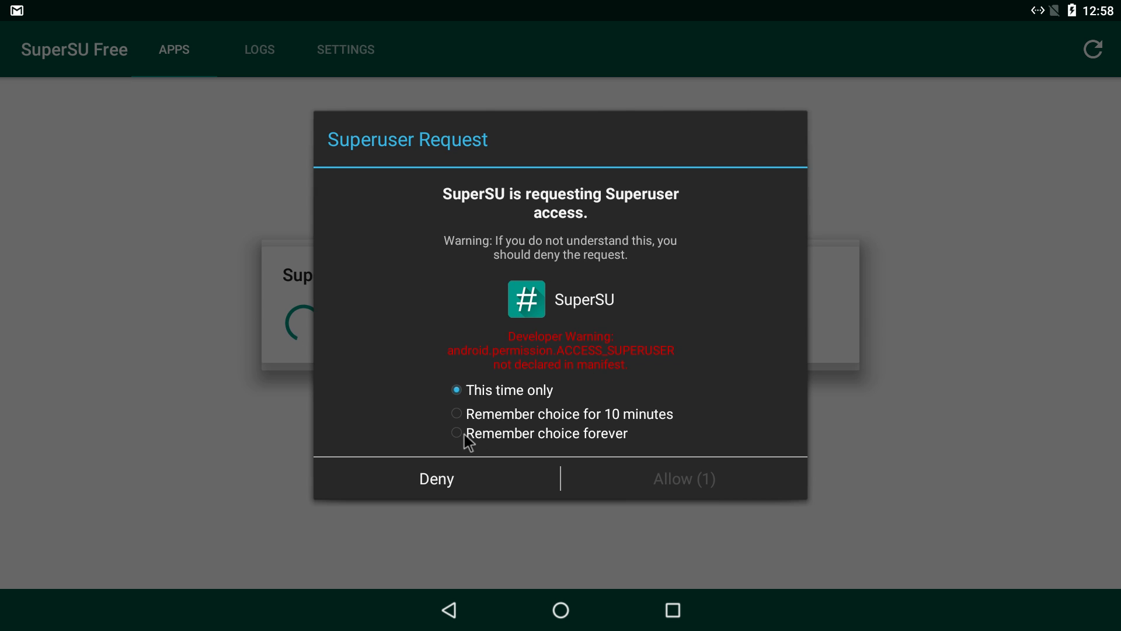
pyautogui.click(683, 479)
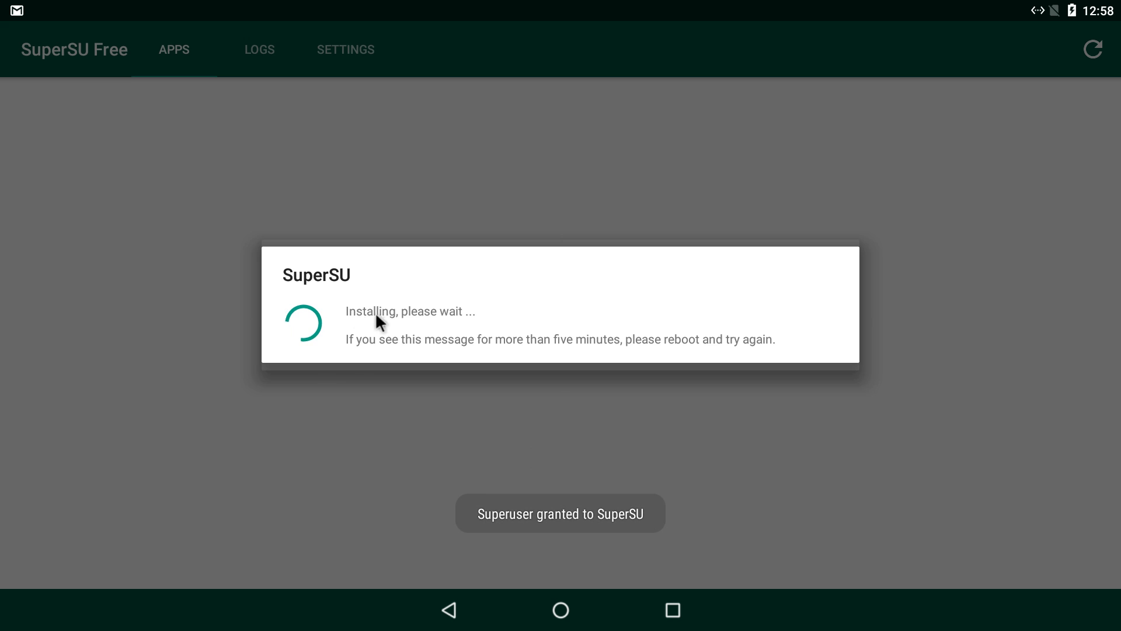
pyautogui.moveTo(444, 384)
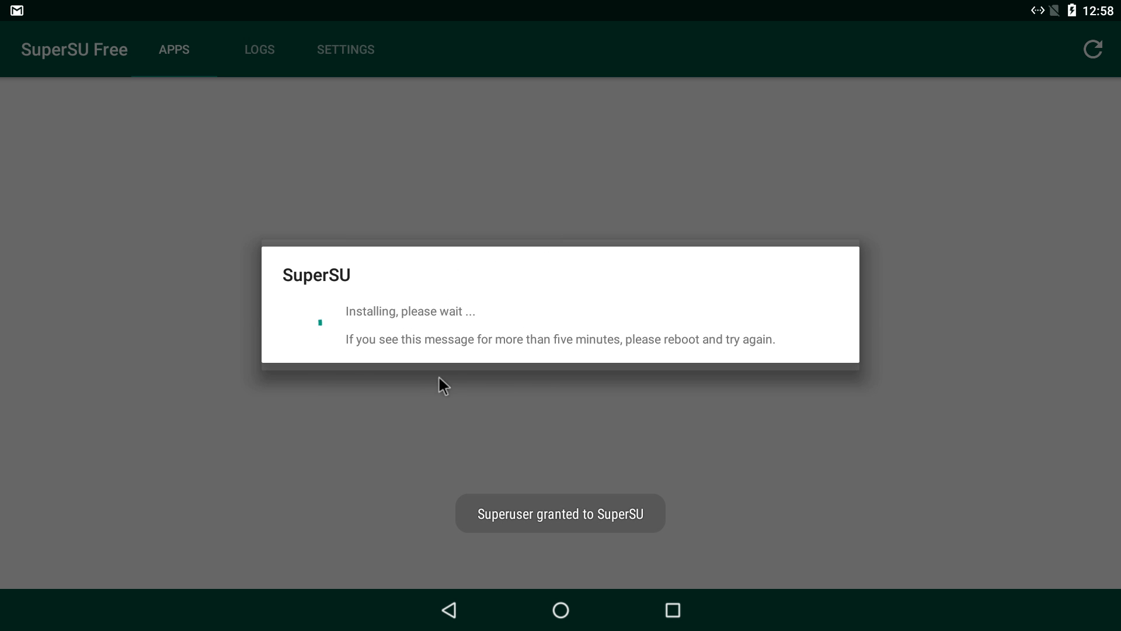
pyautogui.moveTo(155, 416)
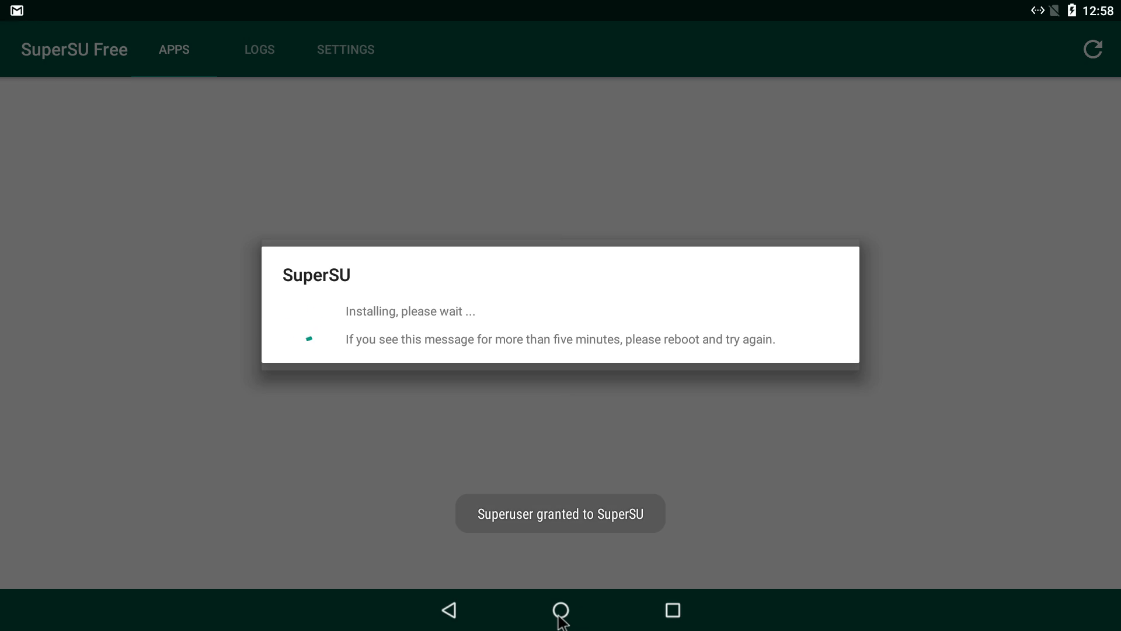
# Step: Return to the home screen and bring up the app drawer now listing SuperSU
pyautogui.click(561, 610)
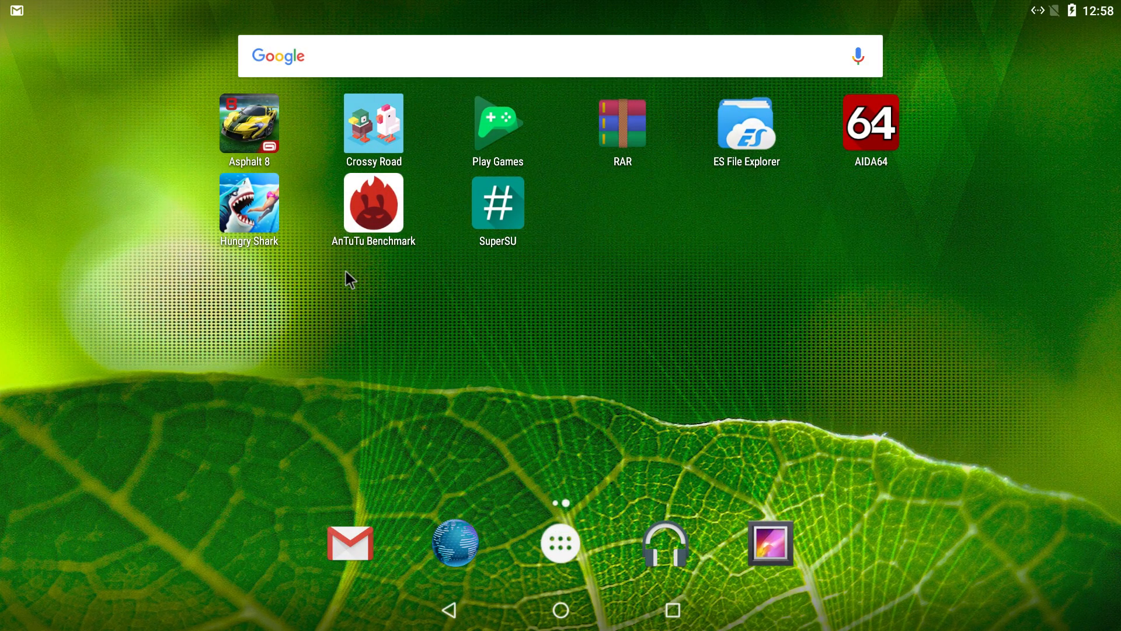
pyautogui.moveTo(560, 542)
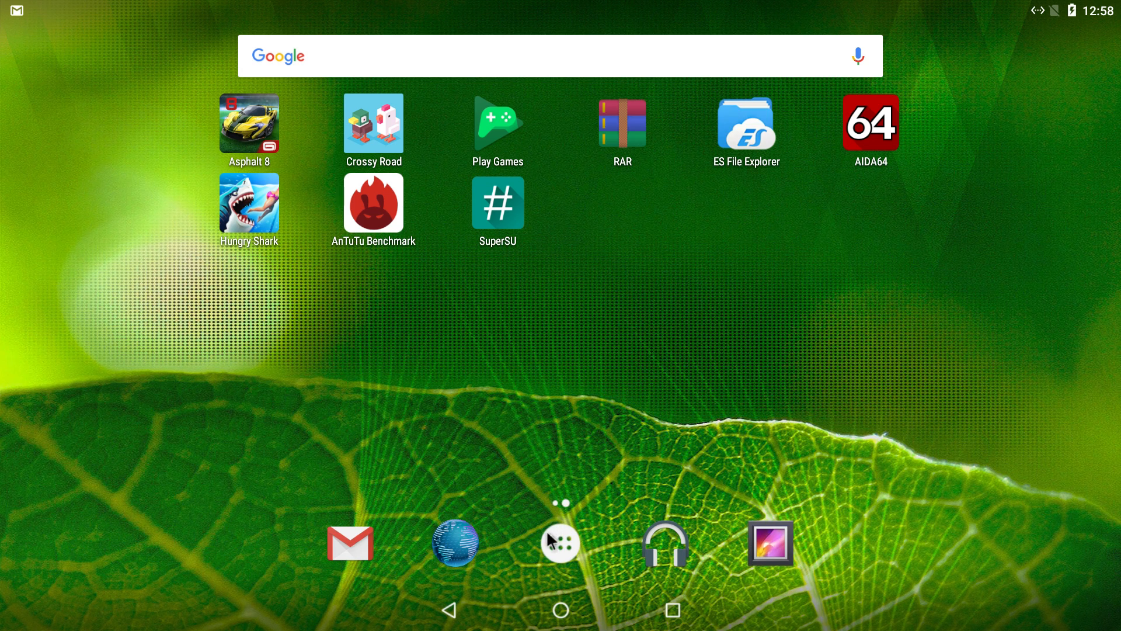
pyautogui.moveTo(565, 571)
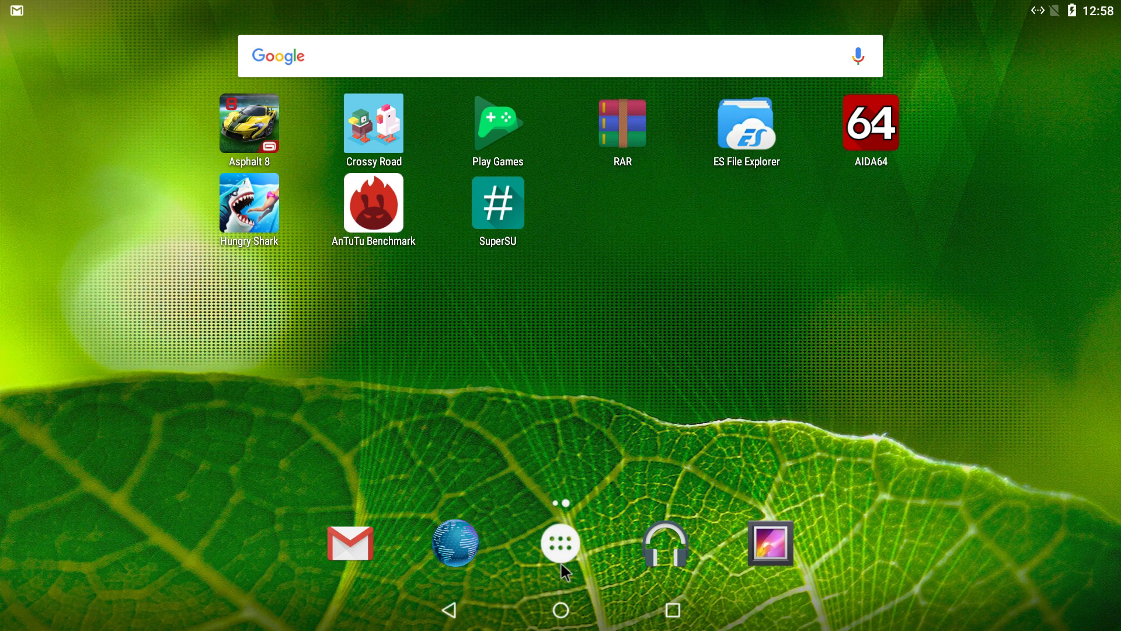
pyautogui.moveTo(1112, 11)
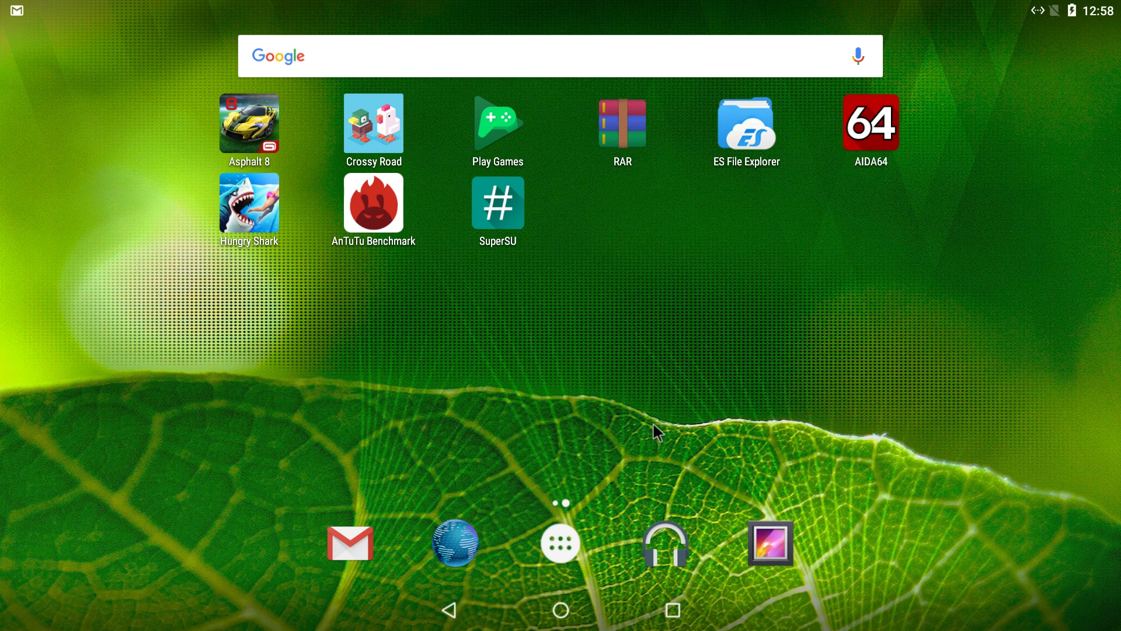
pyautogui.moveTo(573, 556)
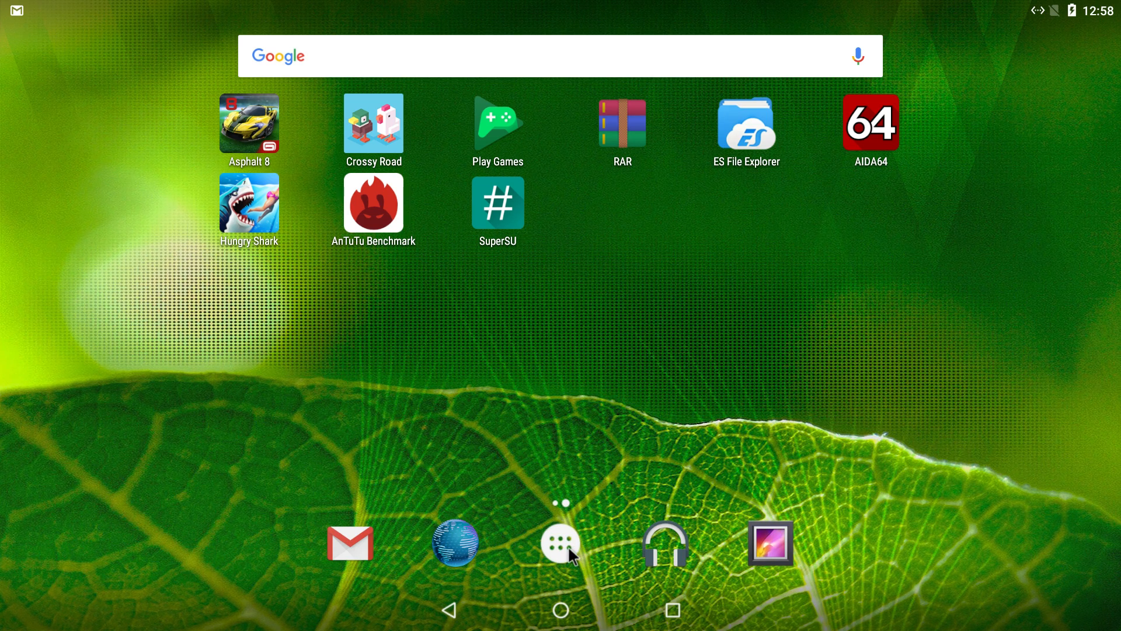
pyautogui.moveTo(422, 302)
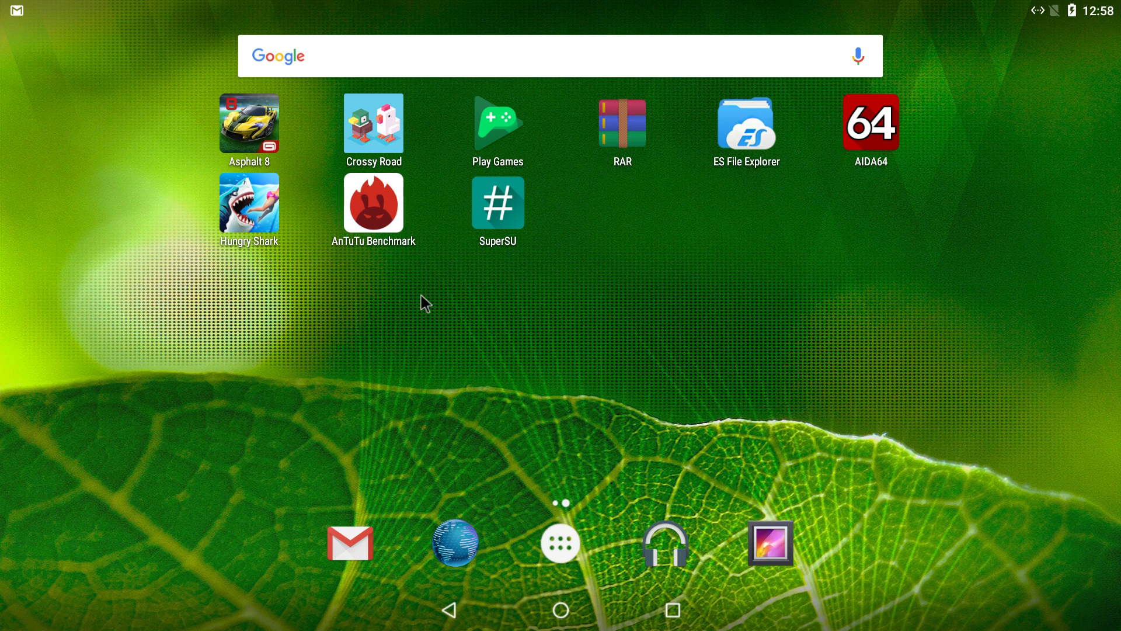
pyautogui.moveTo(505, 397)
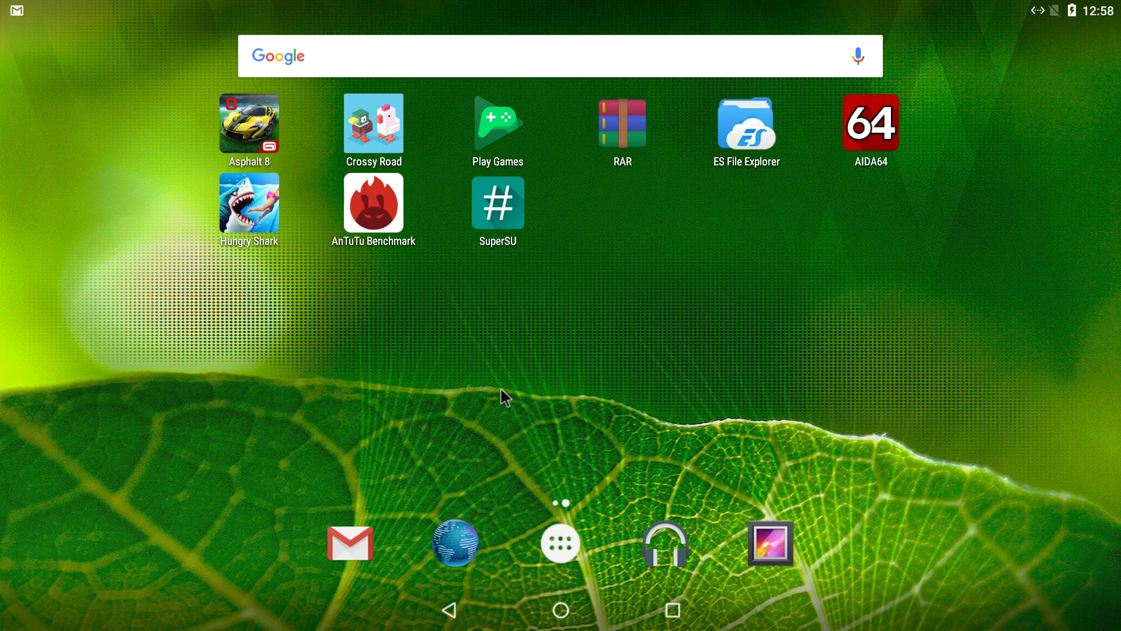
pyautogui.moveTo(563, 374)
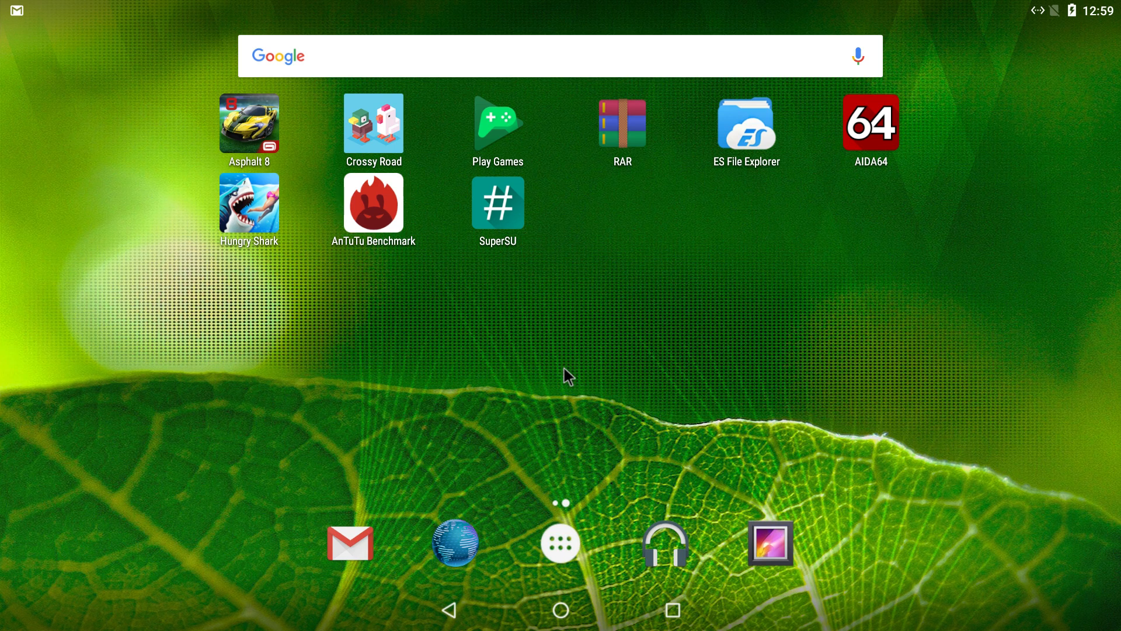
pyautogui.click(560, 541)
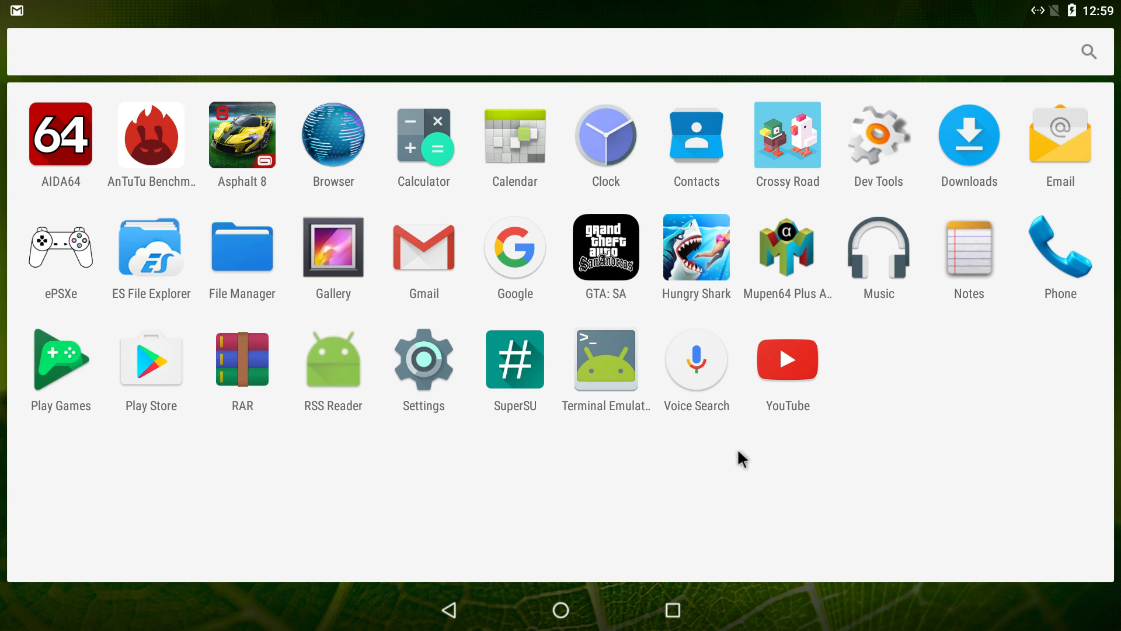
# Step: Decline location in Browser, search 'sunspider', run the benchmark (768.1 ms), then go home
pyautogui.click(514, 247)
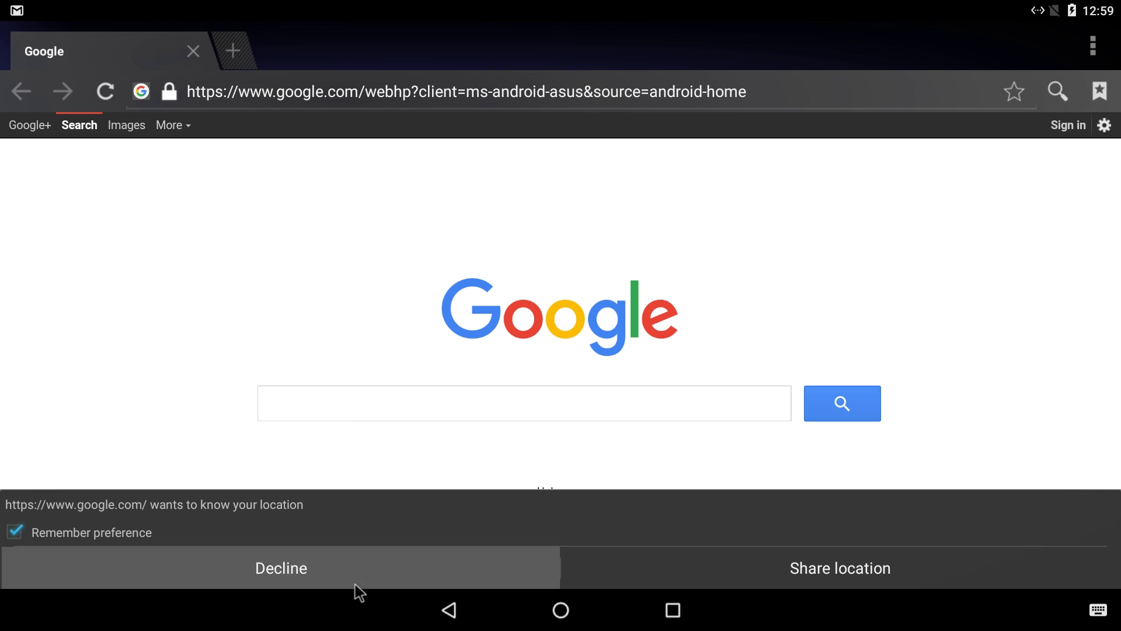
pyautogui.click(280, 567)
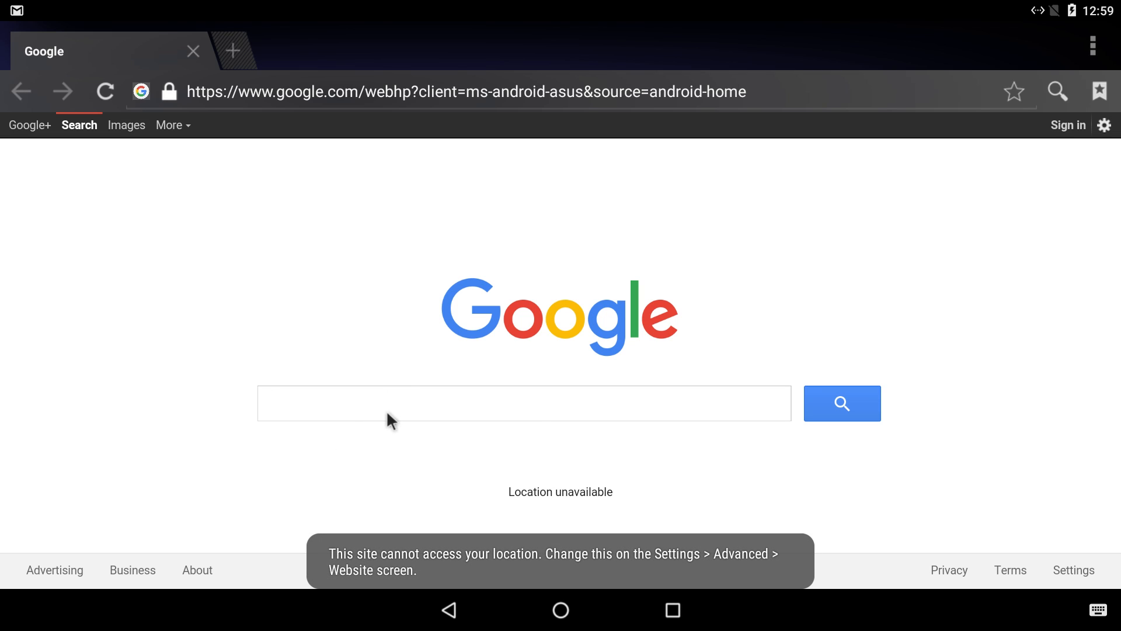
pyautogui.write('sunspider')
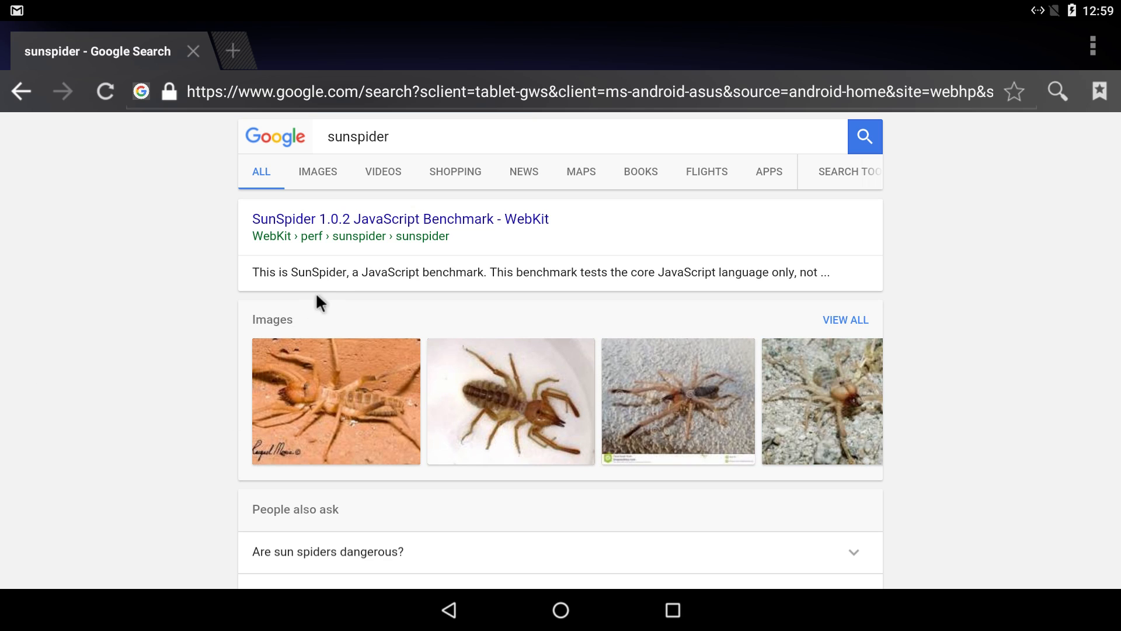
pyautogui.click(399, 218)
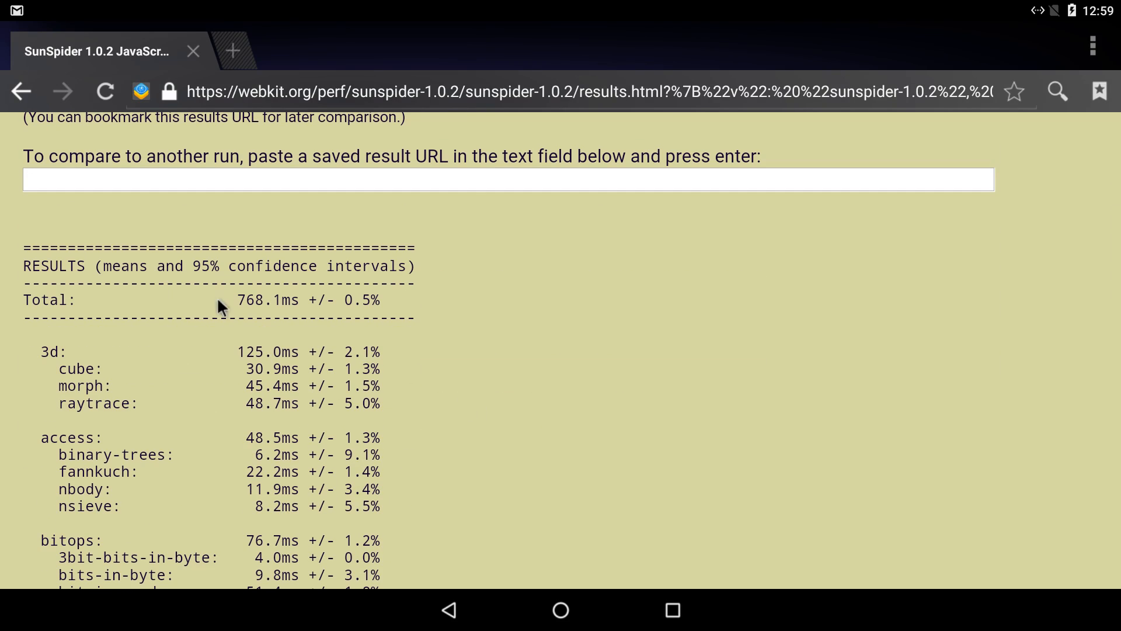
pyautogui.moveTo(219, 323)
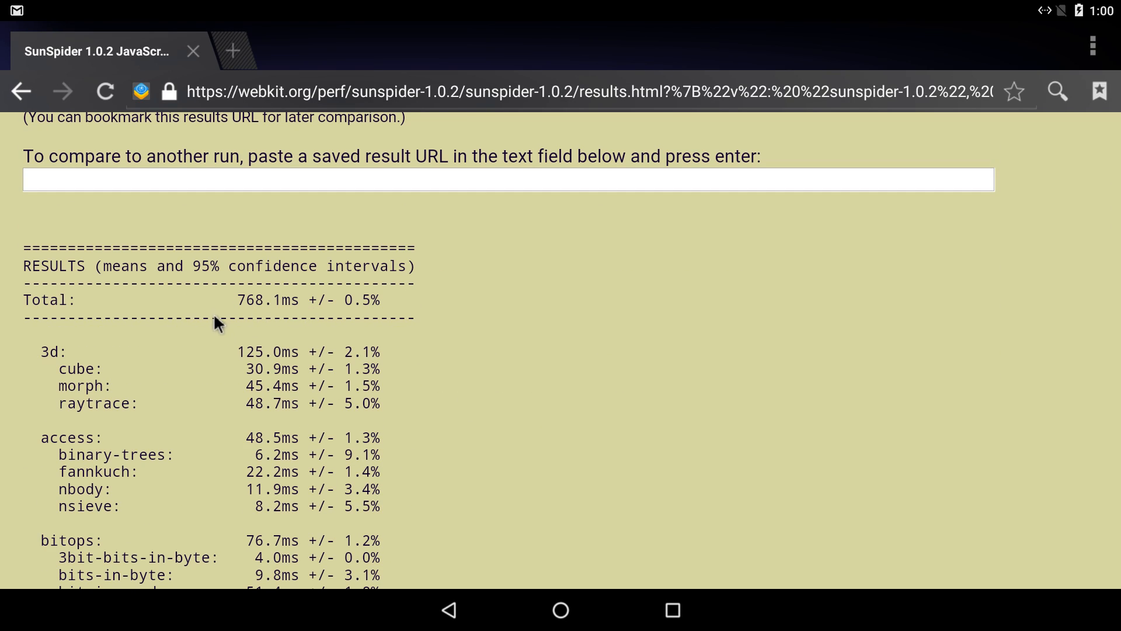
pyautogui.moveTo(565, 437)
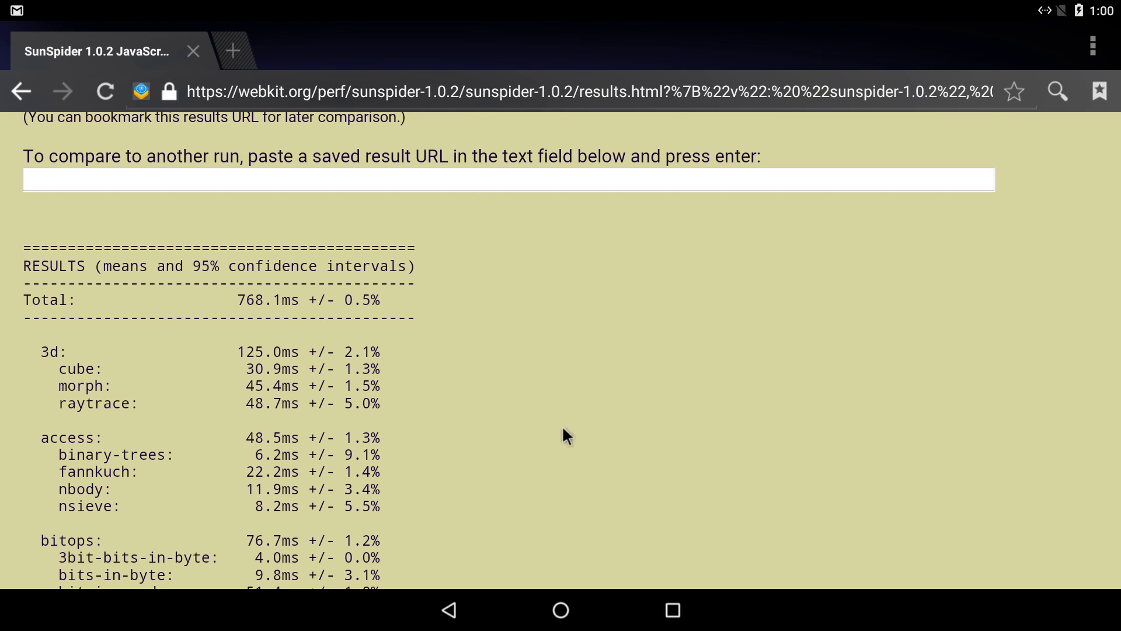
pyautogui.click(559, 609)
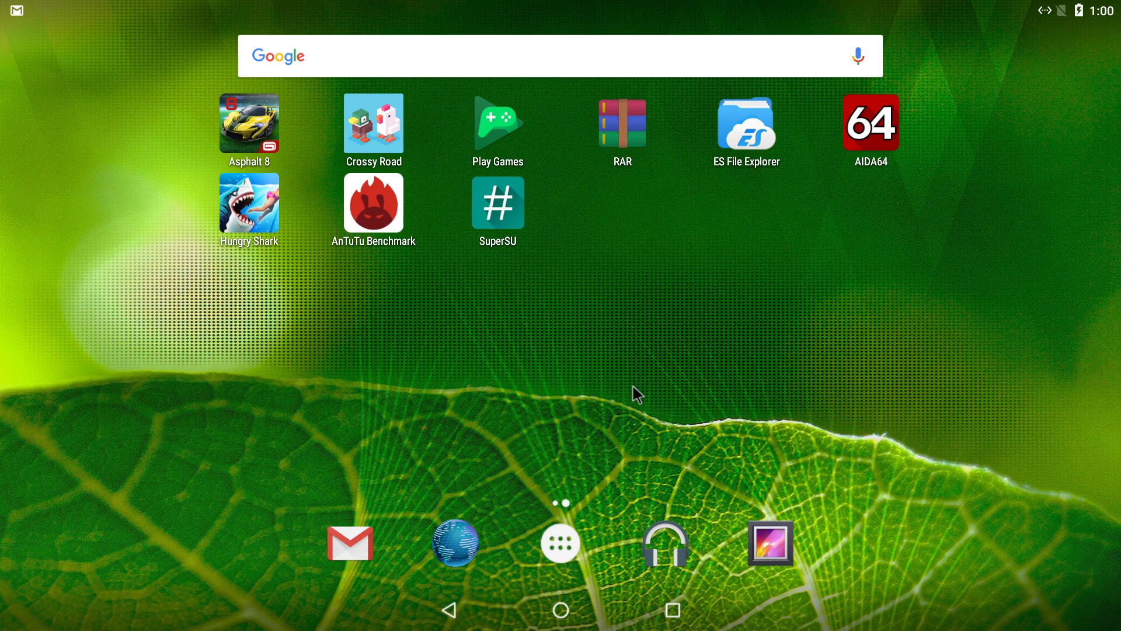